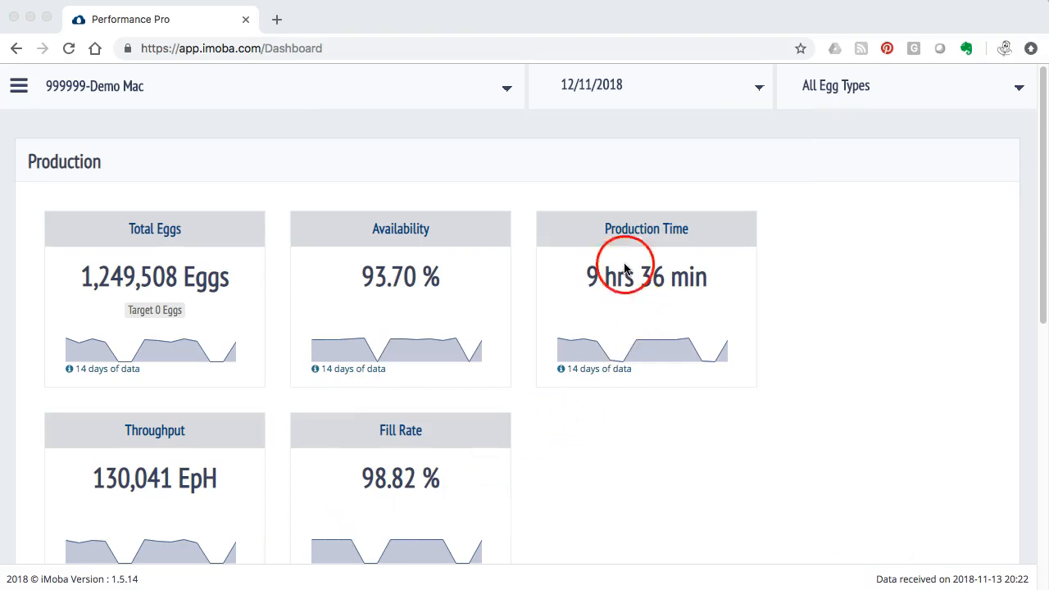
{"action": "mouse_move", "coordinate": [472, 413]}
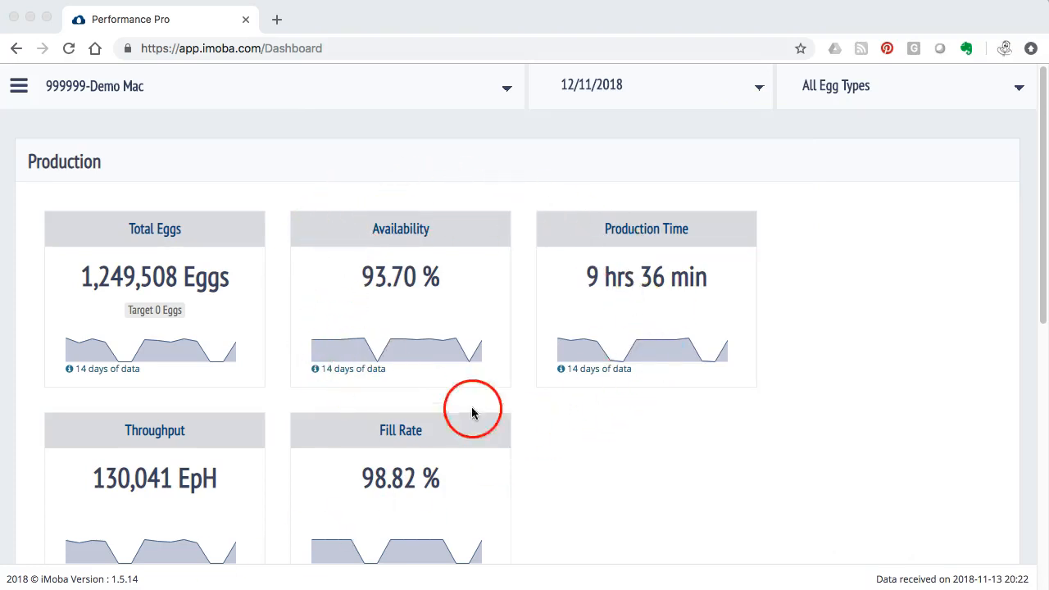
{"action": "mouse_move", "coordinate": [344, 194]}
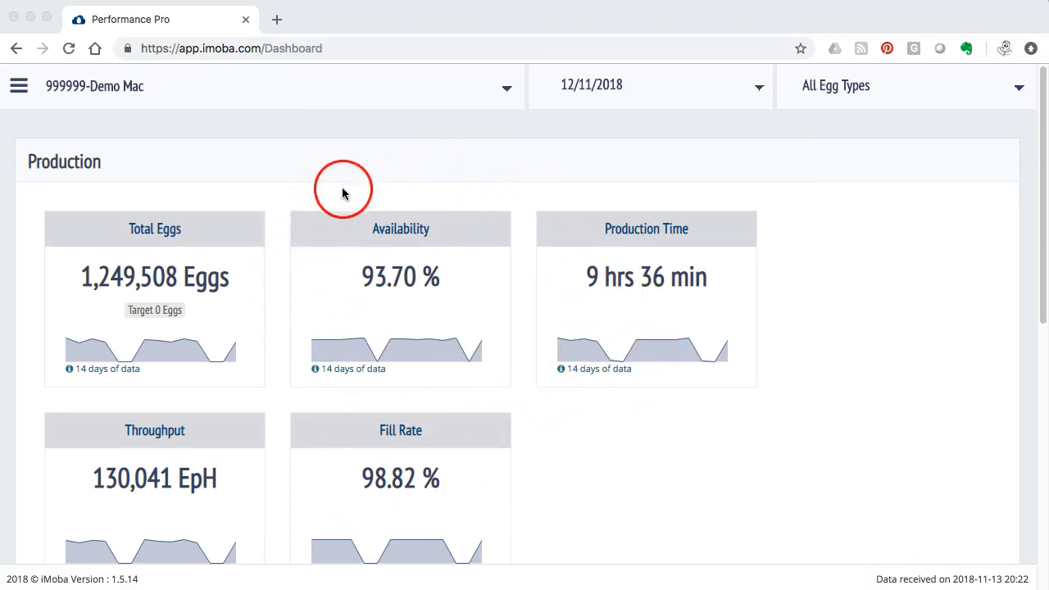
{"action": "mouse_move", "coordinate": [307, 231]}
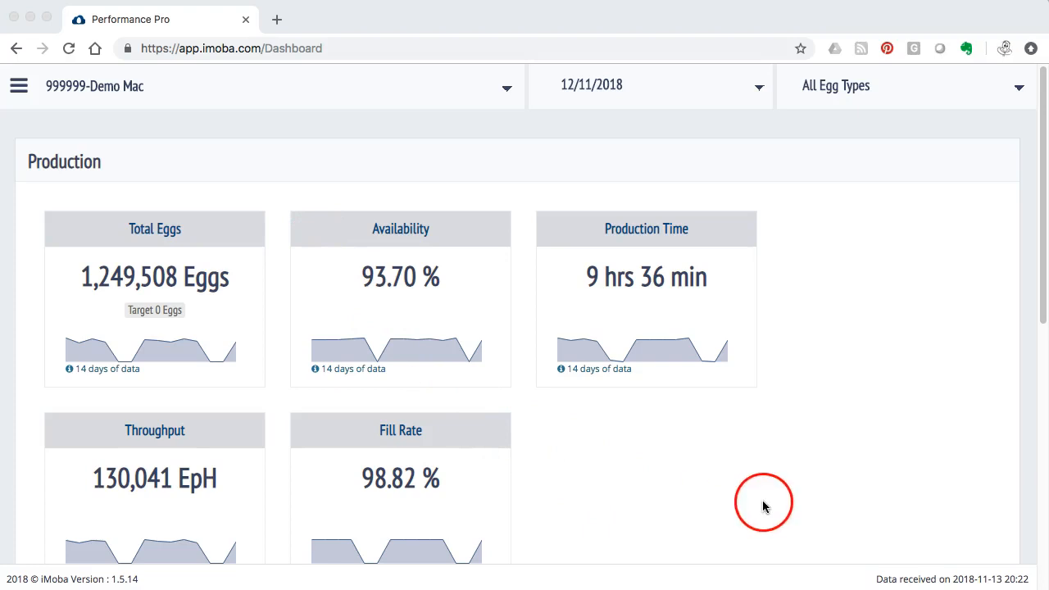
{"action": "mouse_move", "coordinate": [1019, 577]}
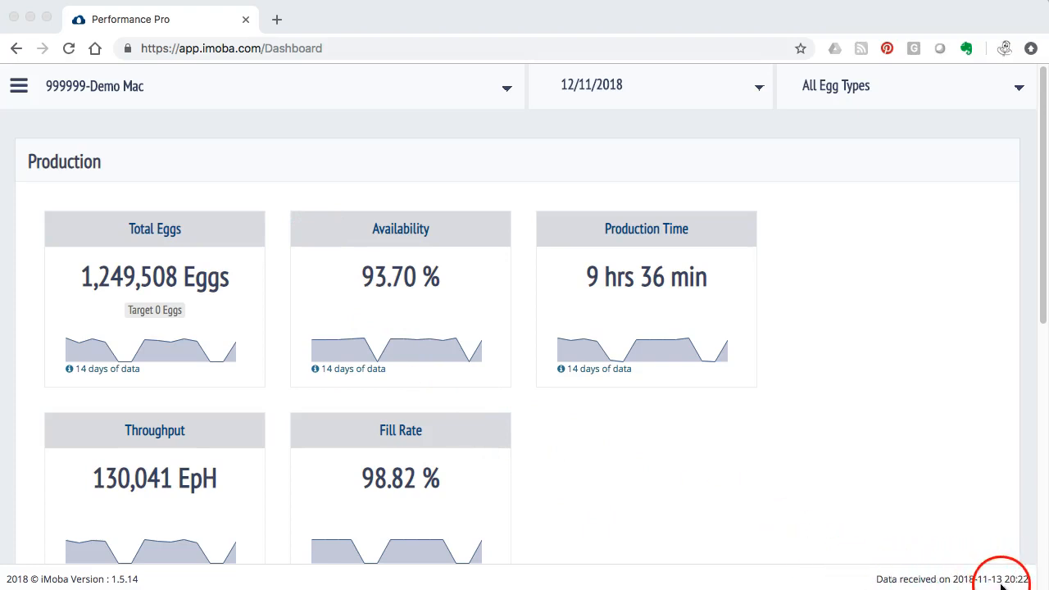
{"action": "mouse_move", "coordinate": [999, 560]}
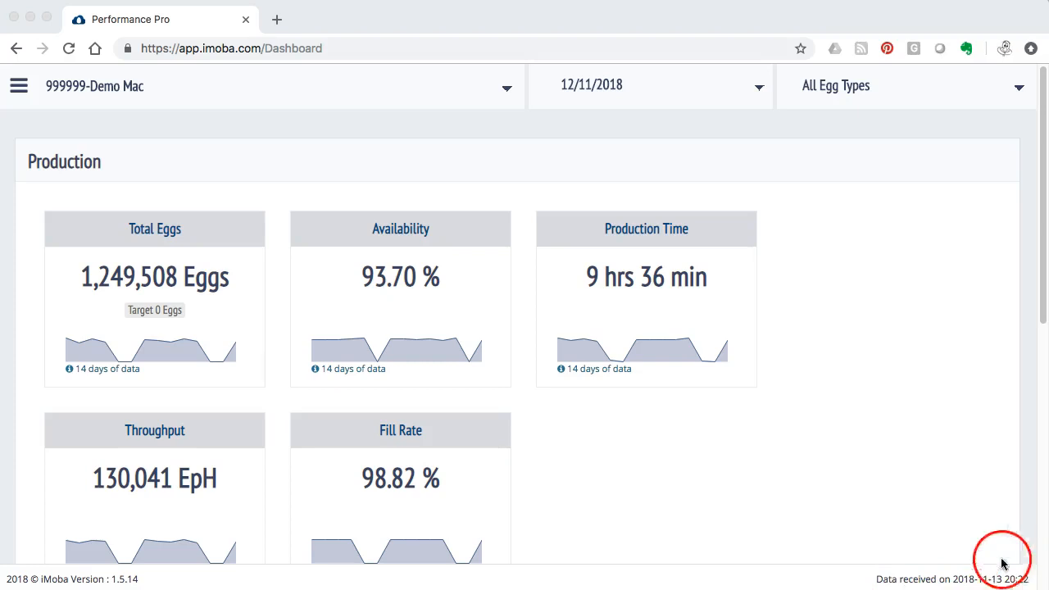
{"action": "mouse_move", "coordinate": [872, 573]}
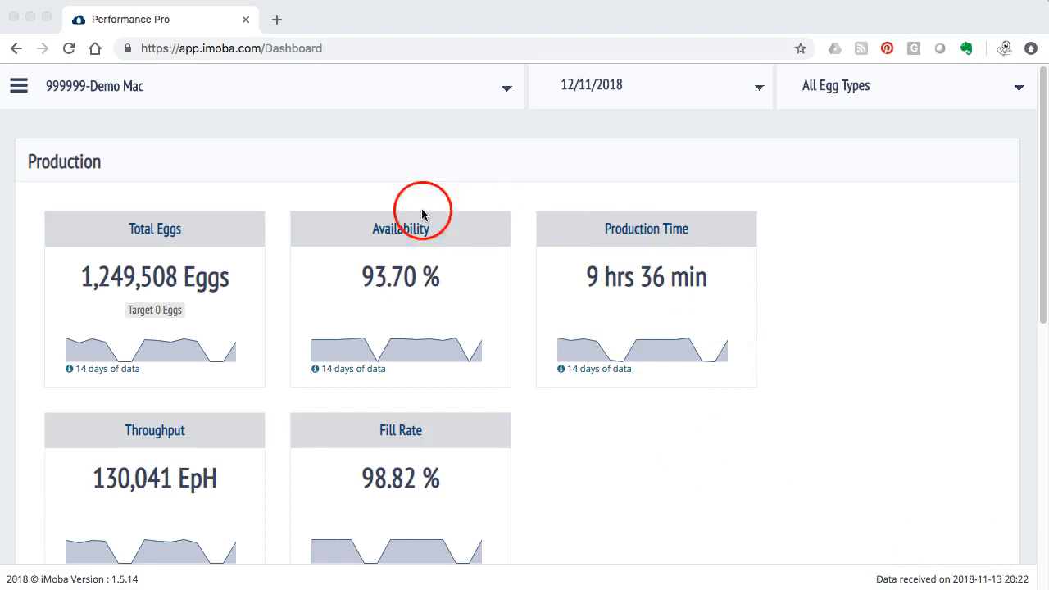
{"action": "mouse_move", "coordinate": [213, 381]}
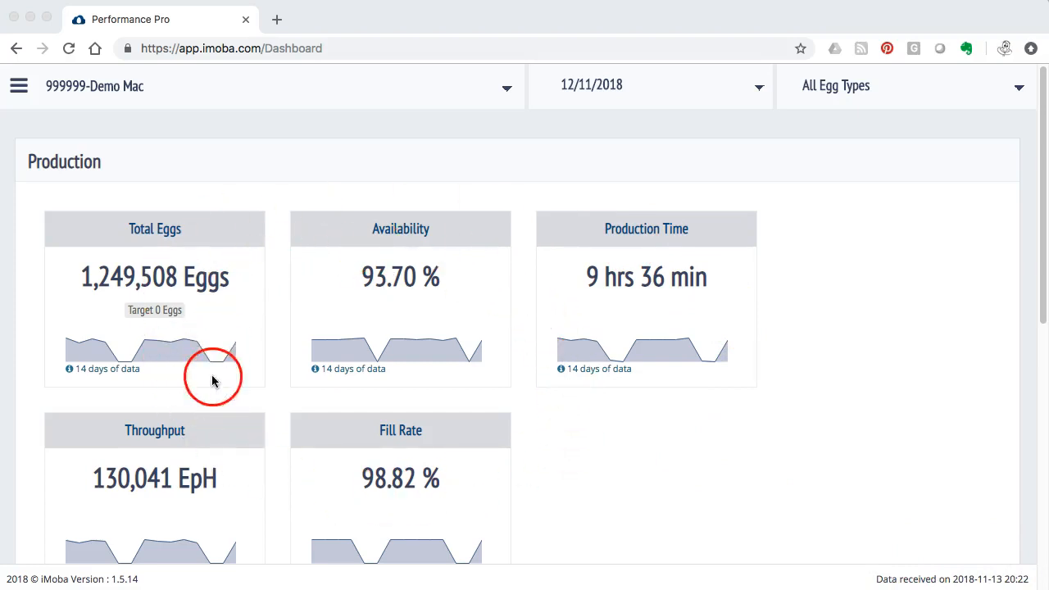
{"action": "mouse_move", "coordinate": [196, 213]}
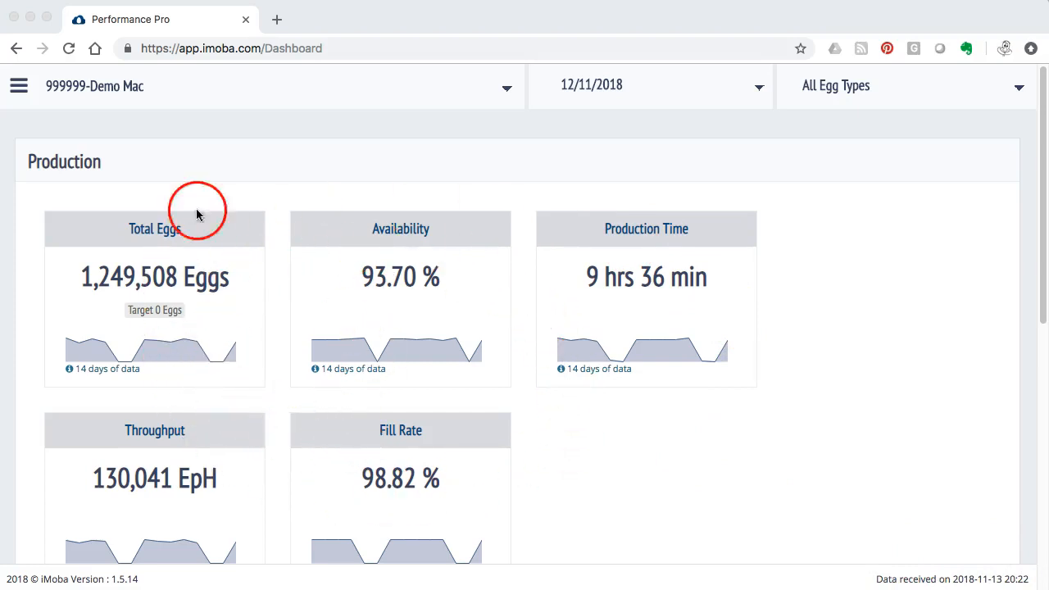
{"action": "mouse_move", "coordinate": [95, 151]}
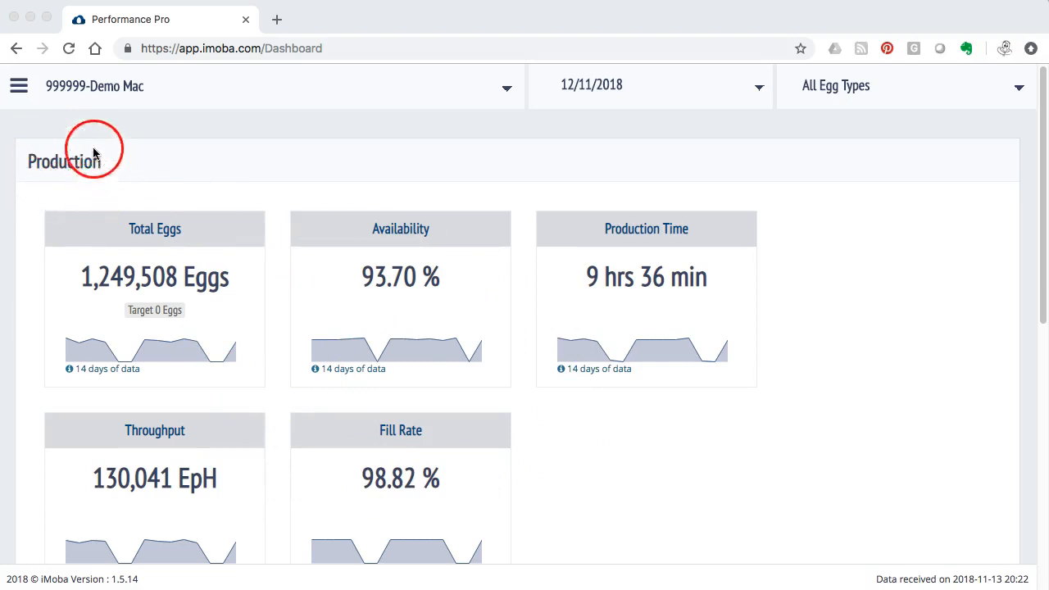
Step: Review the site list and keep 999999-Demo Mac as the selected site
{"action": "scroll", "scroll_direction": "down", "scroll_amount": 3}
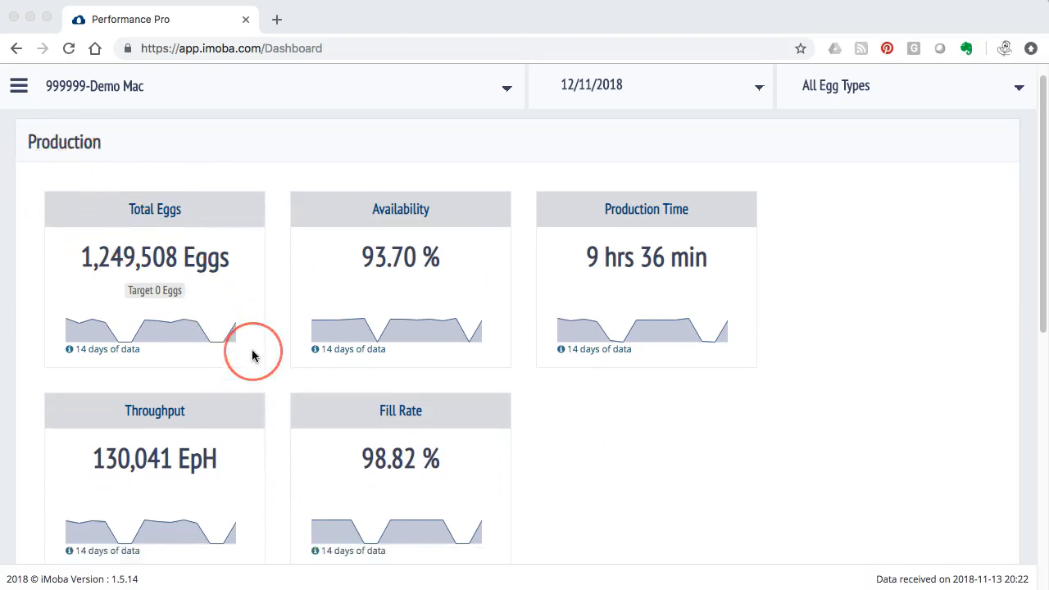
{"action": "scroll", "scroll_direction": "down", "scroll_amount": 3}
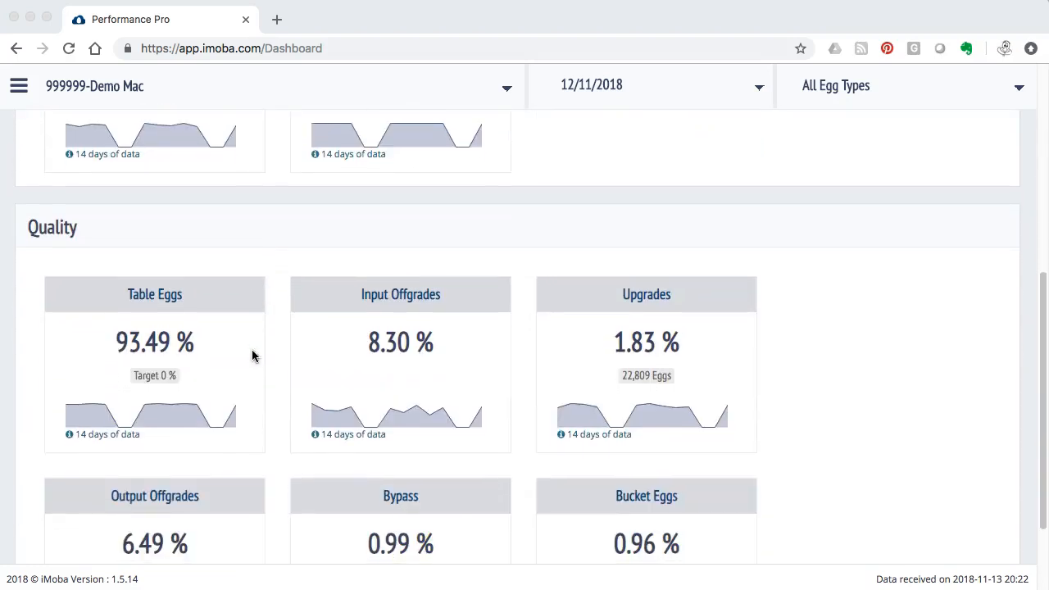
{"action": "scroll", "scroll_direction": "down", "scroll_amount": 3}
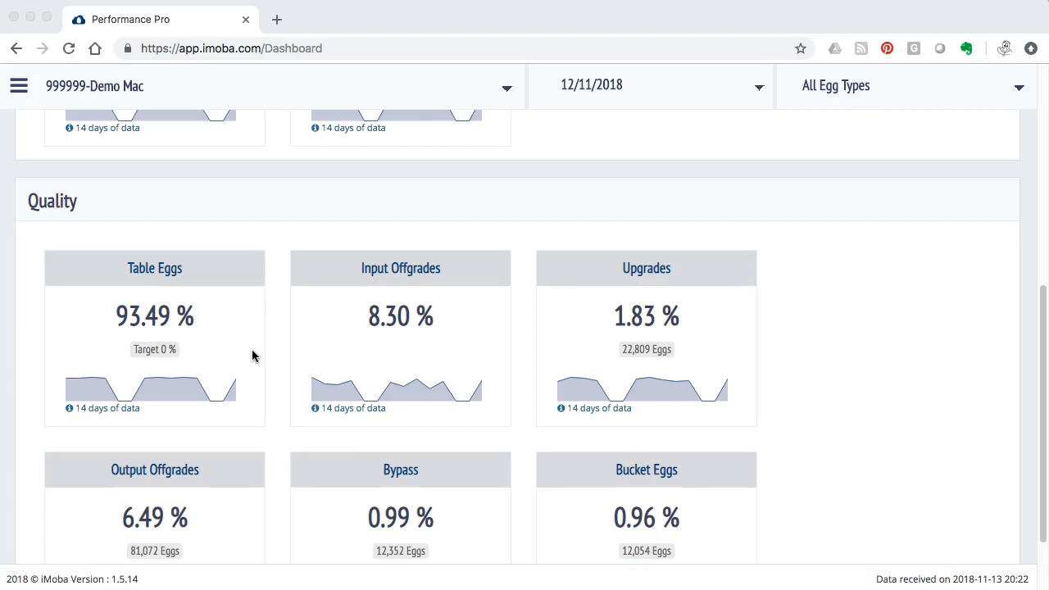
{"action": "scroll", "scroll_direction": "up", "scroll_amount": 3}
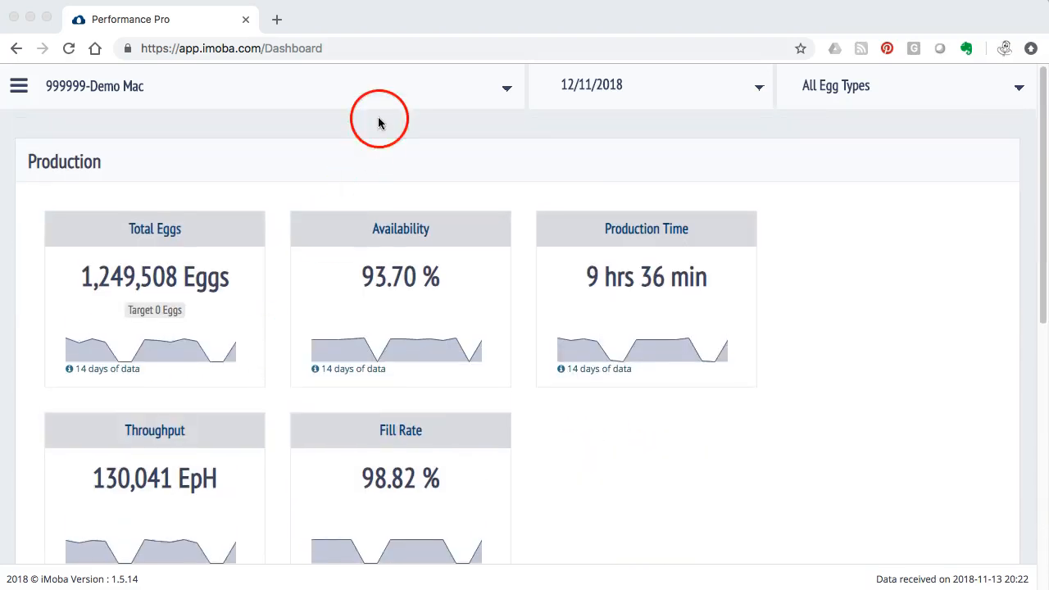
{"action": "mouse_move", "coordinate": [352, 124]}
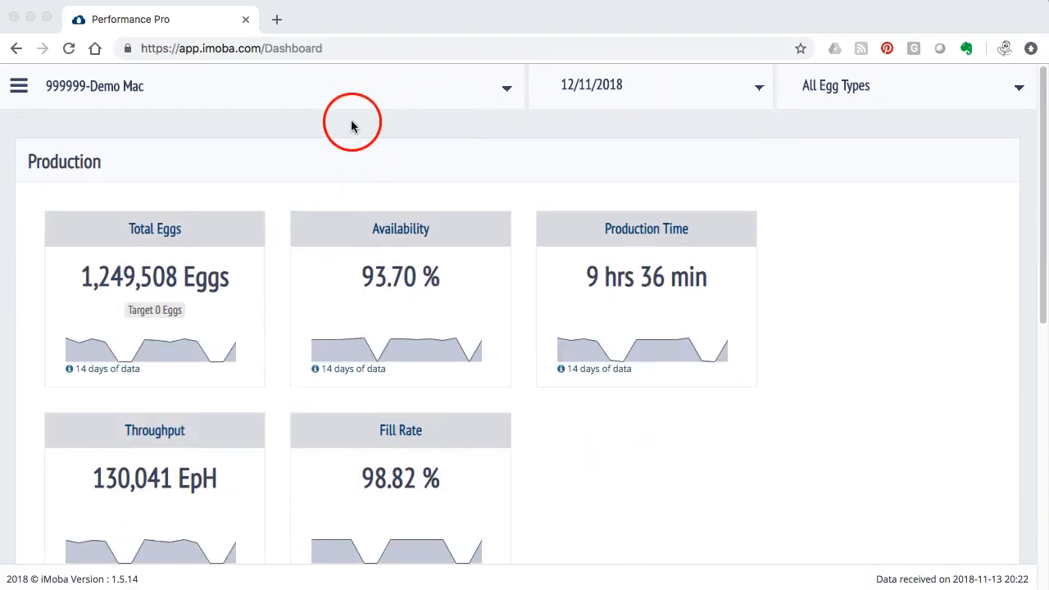
{"action": "mouse_move", "coordinate": [508, 88]}
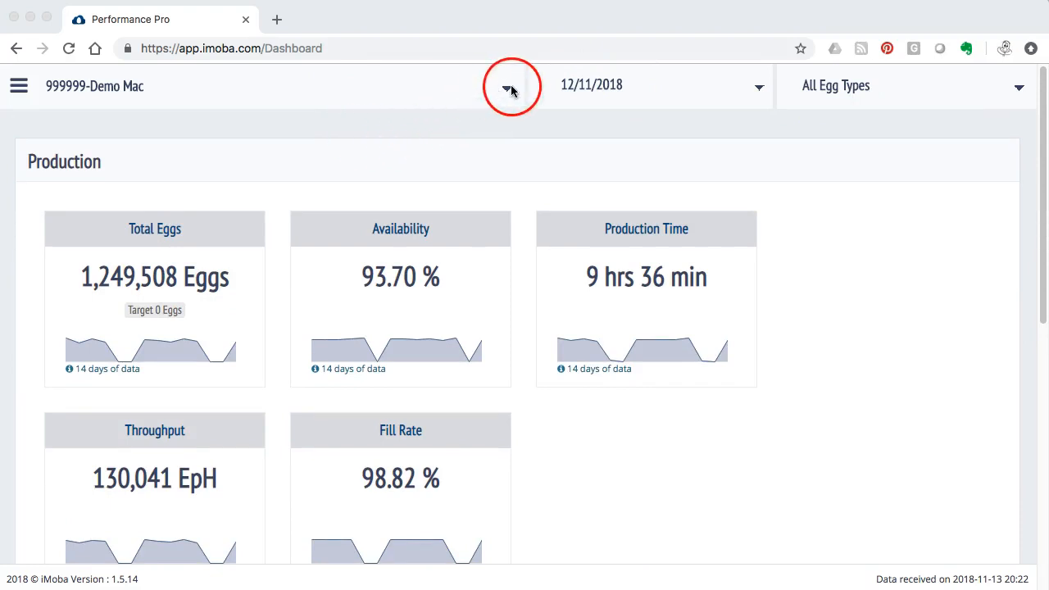
{"action": "left_click", "coordinate": [508, 85]}
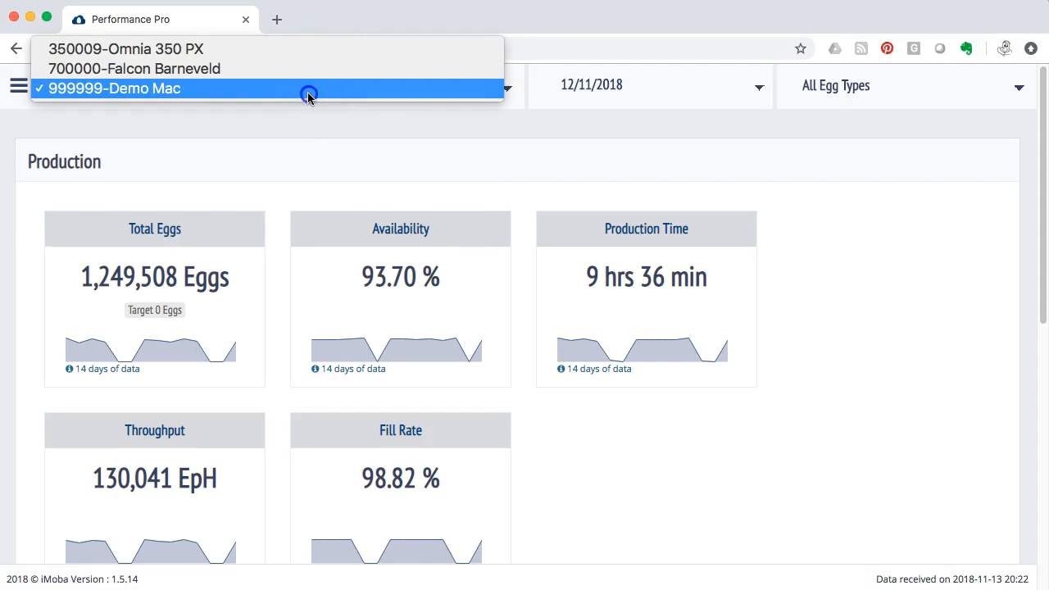
{"action": "left_click", "coordinate": [115, 89]}
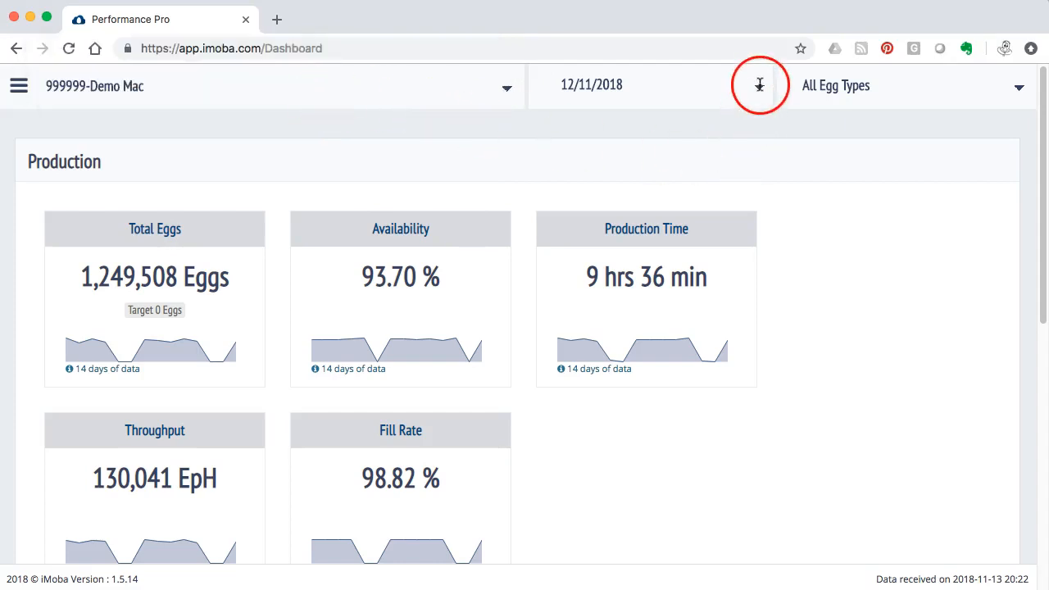
Step: Change the report date from 12/11/2018 to 13 November 2018 in the calendar
{"action": "left_click", "coordinate": [758, 85]}
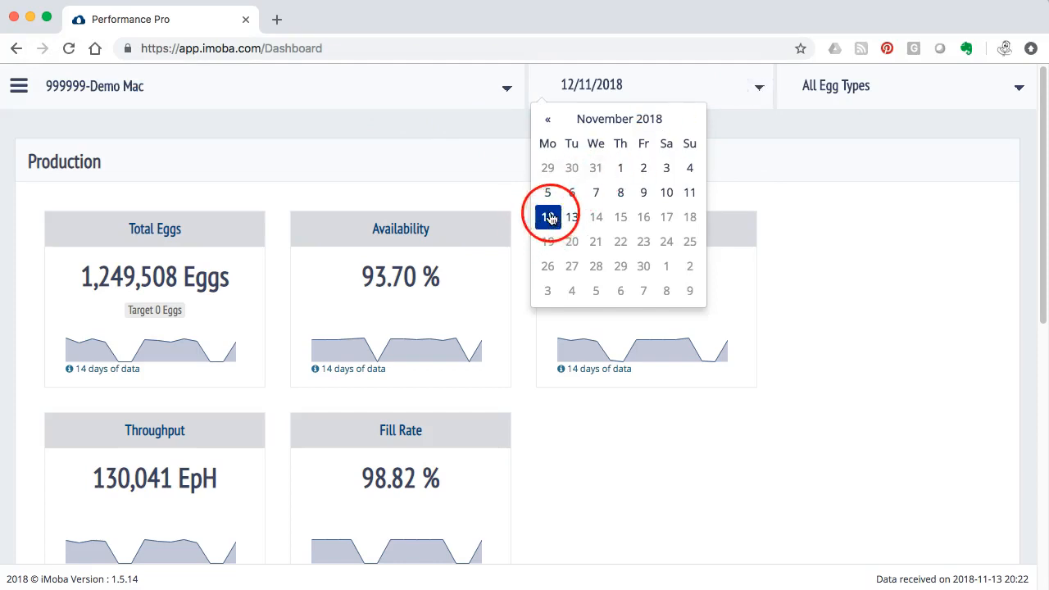
{"action": "left_click", "coordinate": [547, 216]}
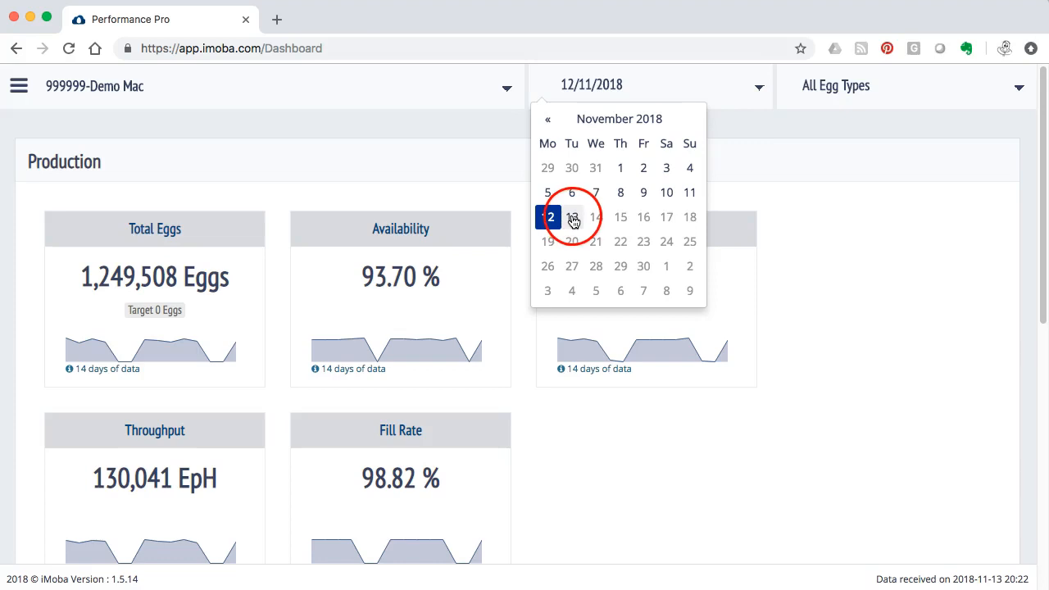
{"action": "left_click", "coordinate": [596, 216]}
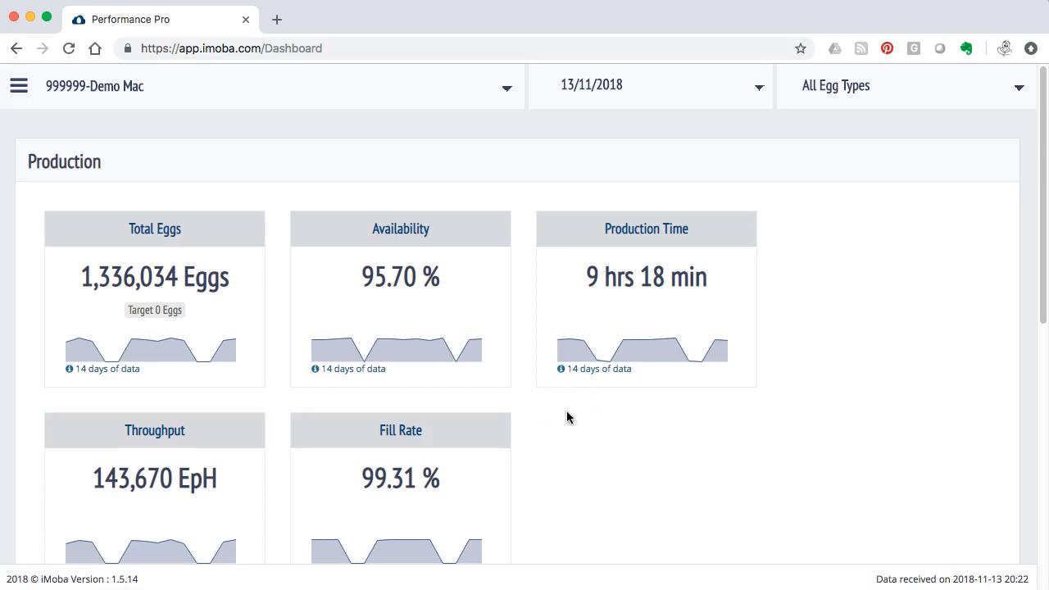
{"action": "mouse_move", "coordinate": [980, 577]}
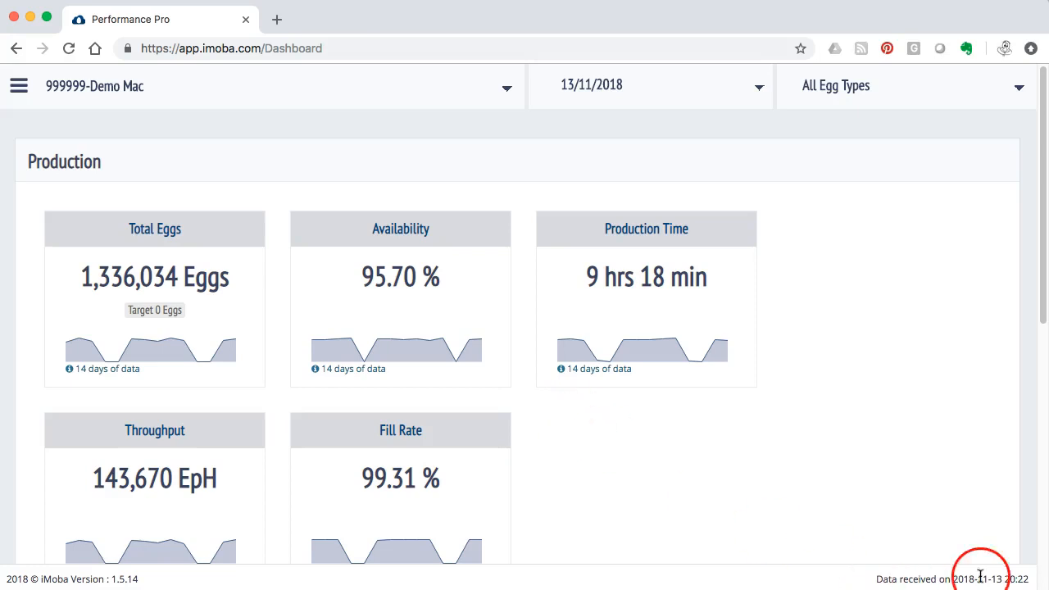
{"action": "mouse_move", "coordinate": [833, 318]}
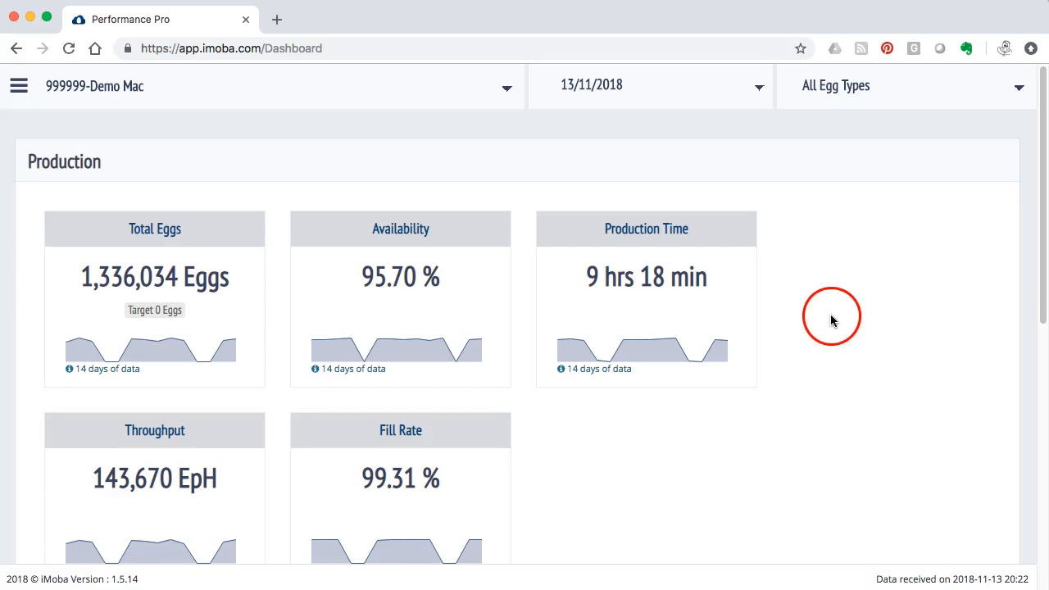
{"action": "mouse_move", "coordinate": [839, 94]}
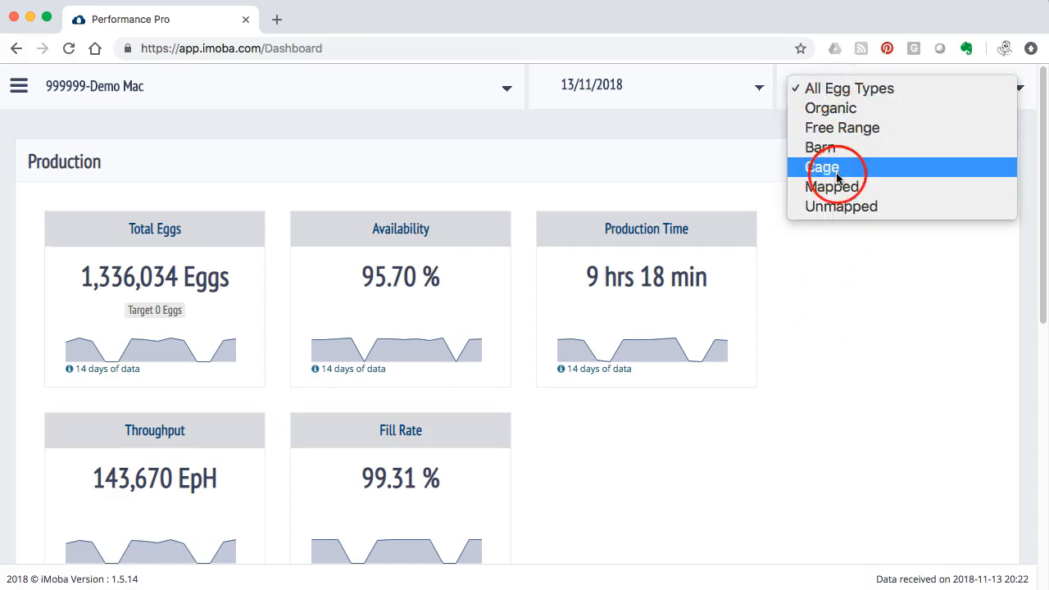
{"action": "mouse_move", "coordinate": [836, 113]}
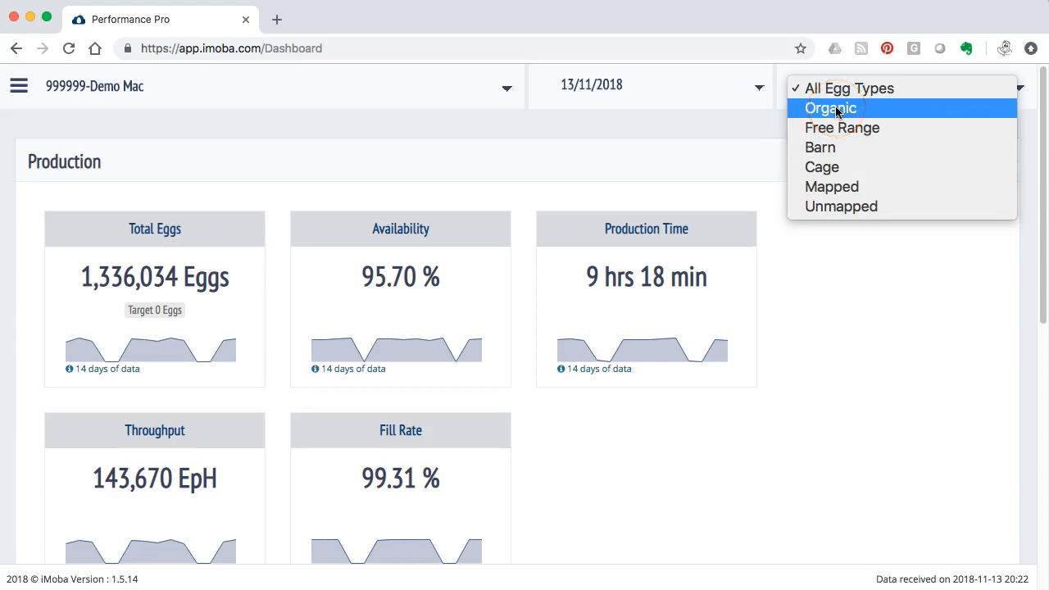
{"action": "mouse_move", "coordinate": [842, 128]}
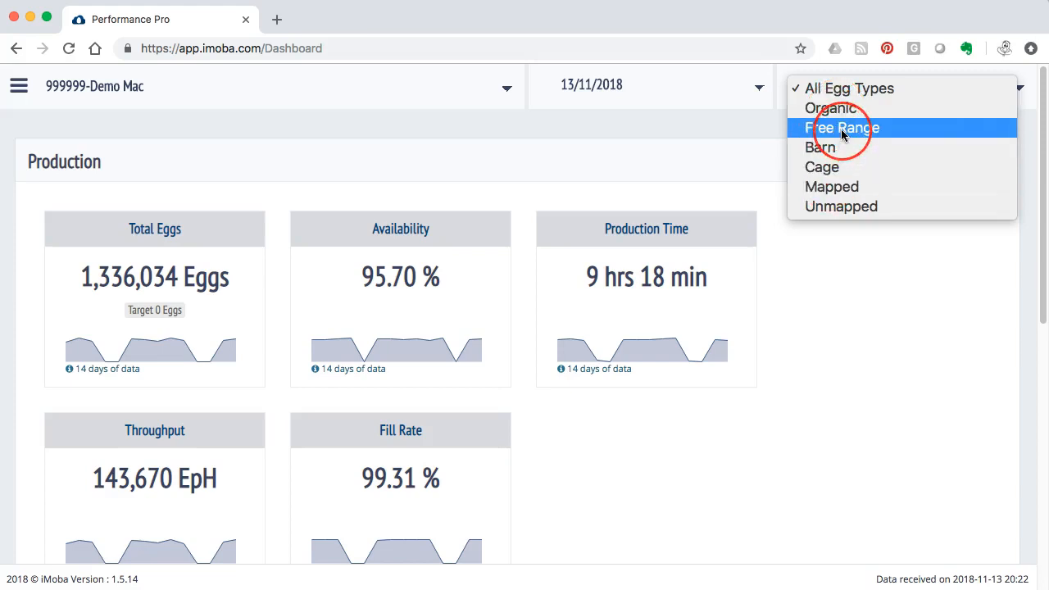
{"action": "mouse_move", "coordinate": [849, 89]}
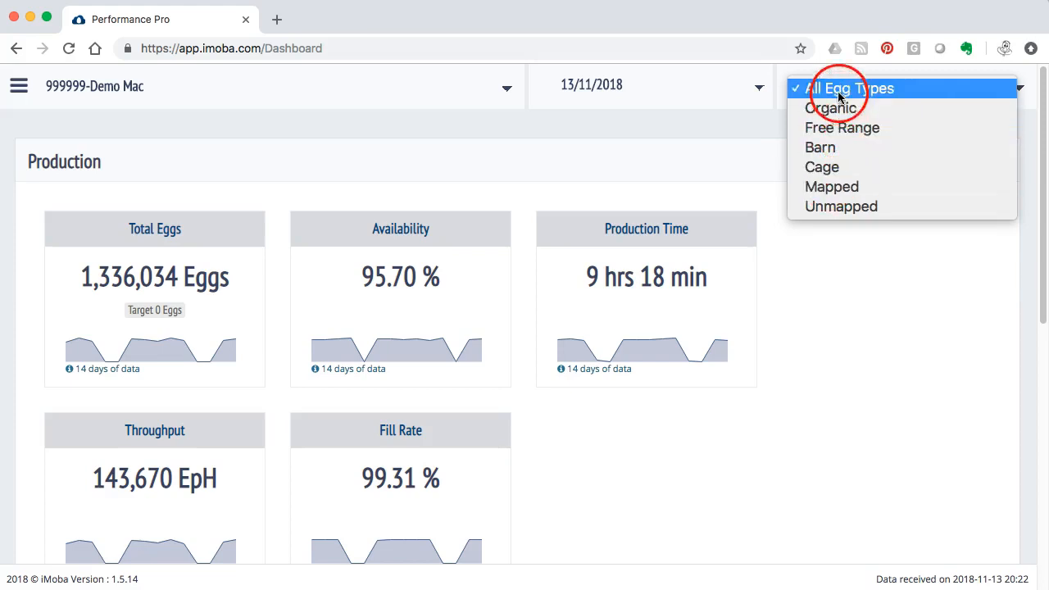
{"action": "left_click", "coordinate": [847, 89]}
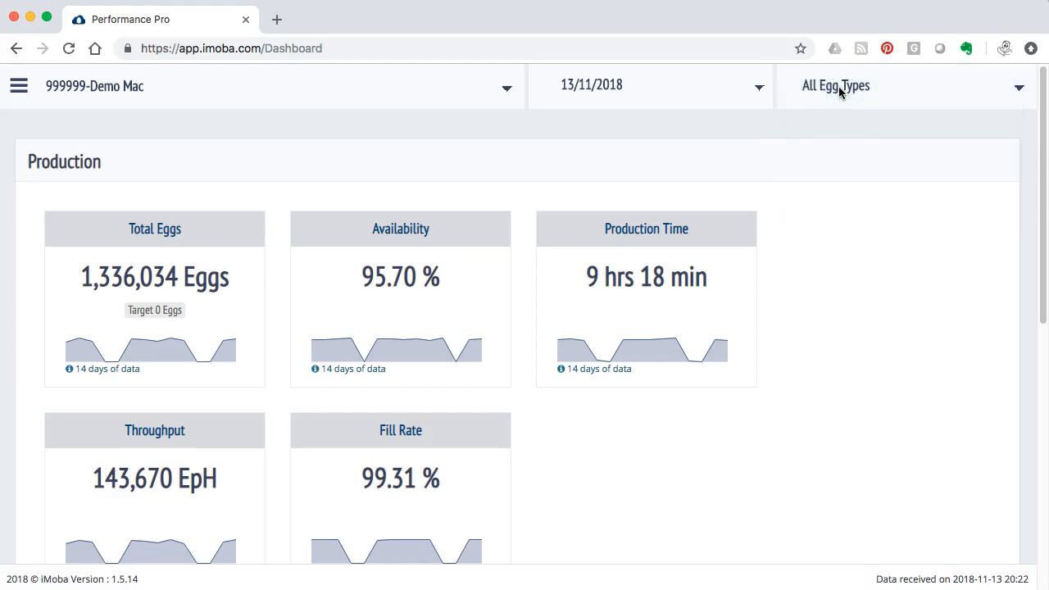
{"action": "mouse_move", "coordinate": [800, 387]}
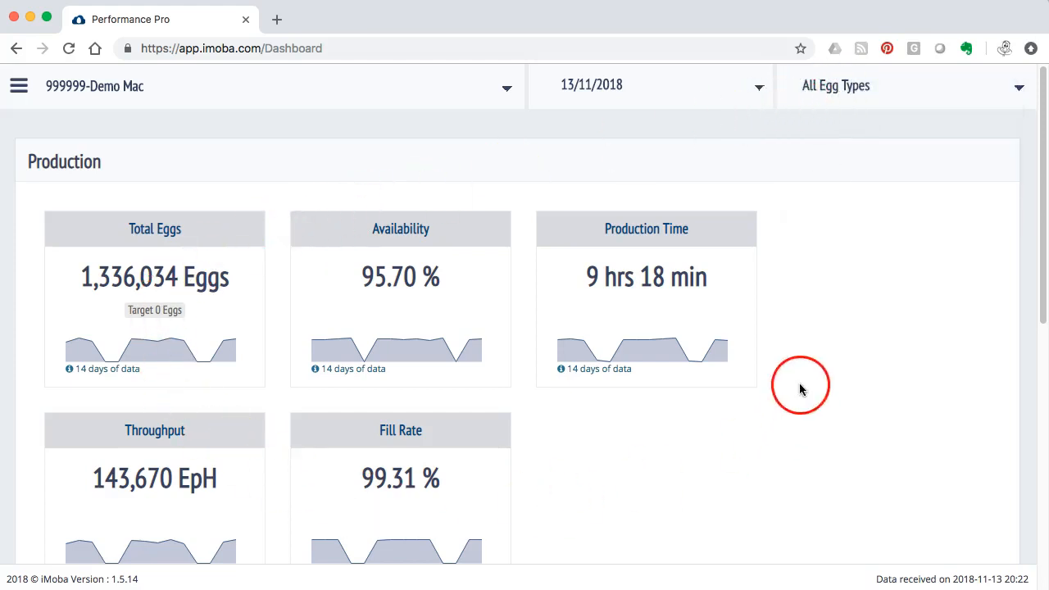
{"action": "scroll", "scroll_direction": "down", "scroll_amount": 3}
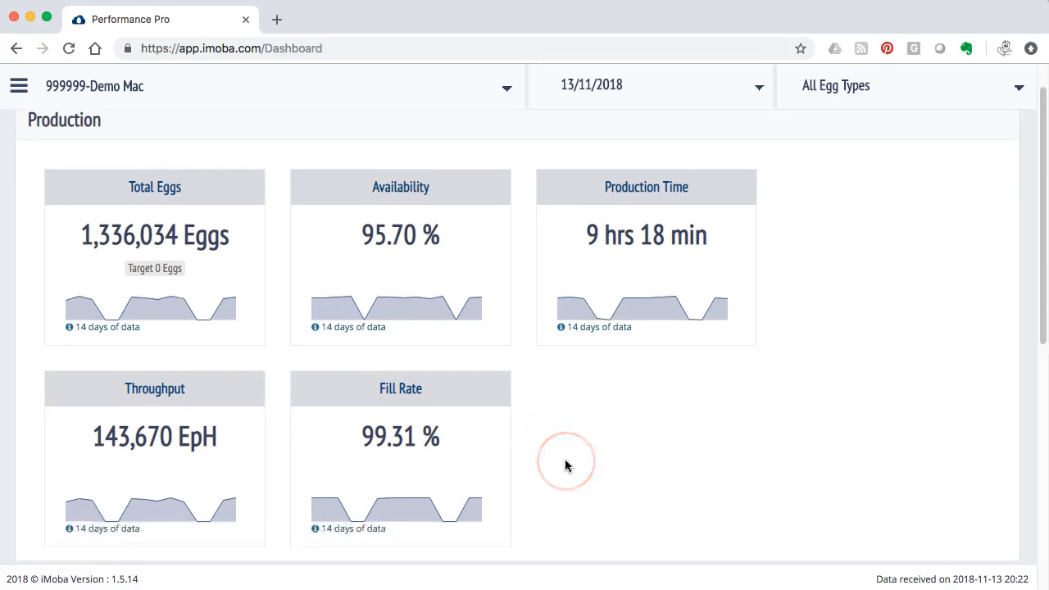
{"action": "scroll", "scroll_direction": "down", "scroll_amount": 3}
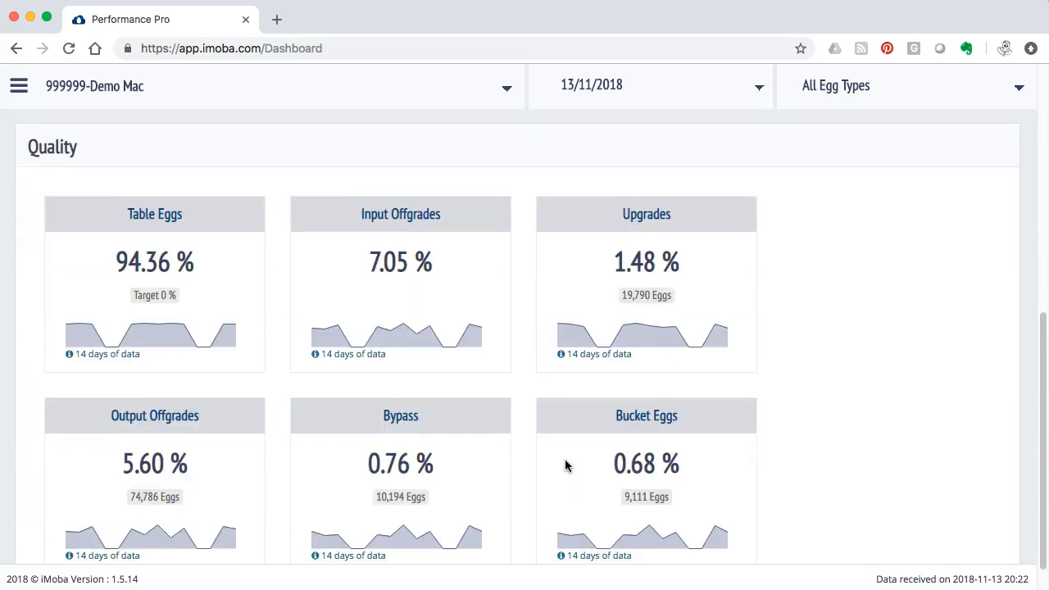
{"action": "scroll", "scroll_direction": "down", "scroll_amount": 3}
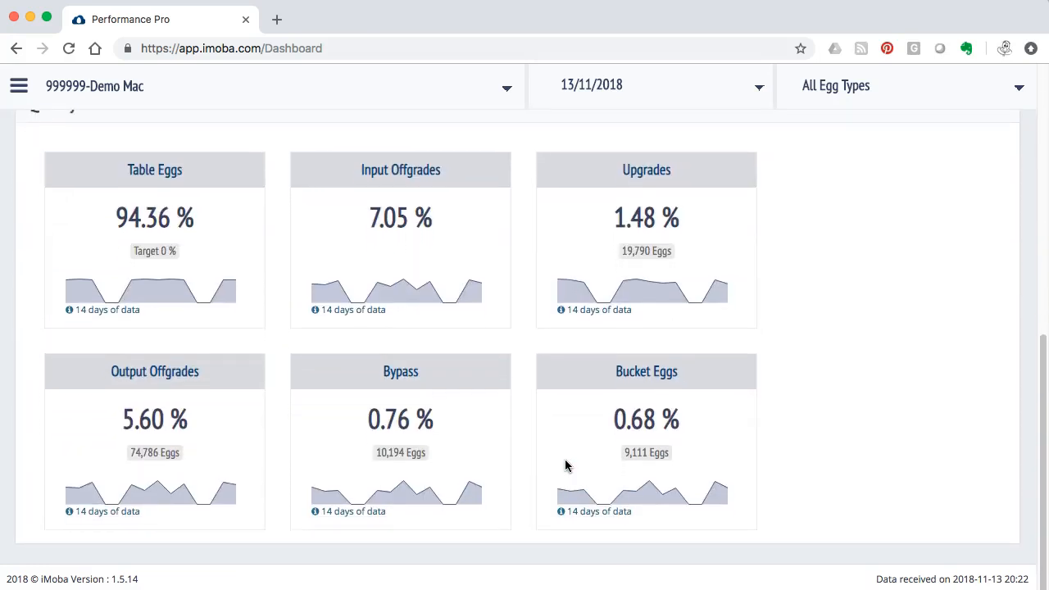
{"action": "scroll", "scroll_direction": "up", "scroll_amount": 3}
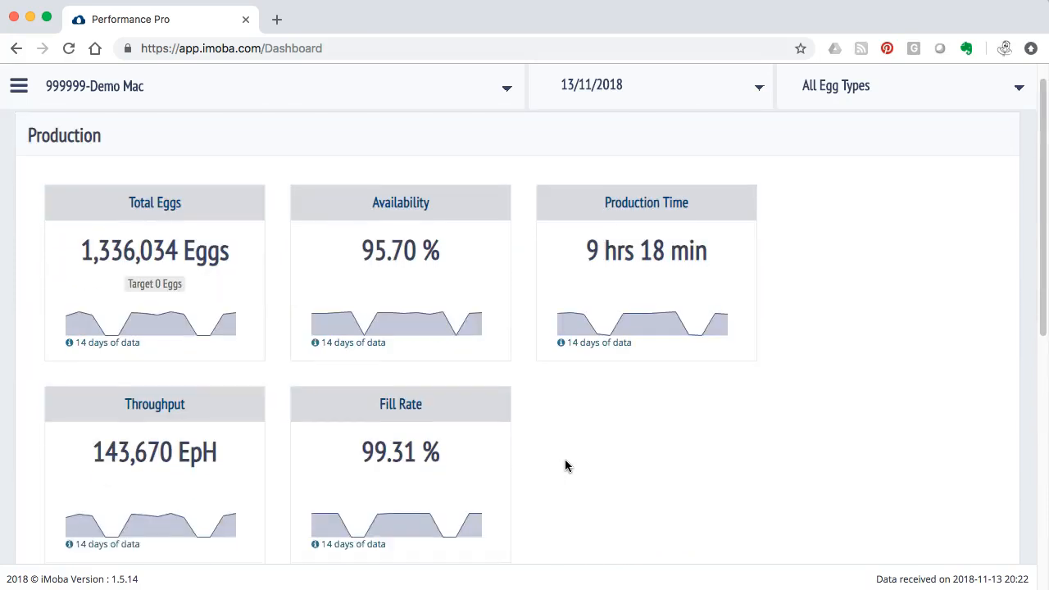
{"action": "scroll", "scroll_direction": "down", "scroll_amount": 3}
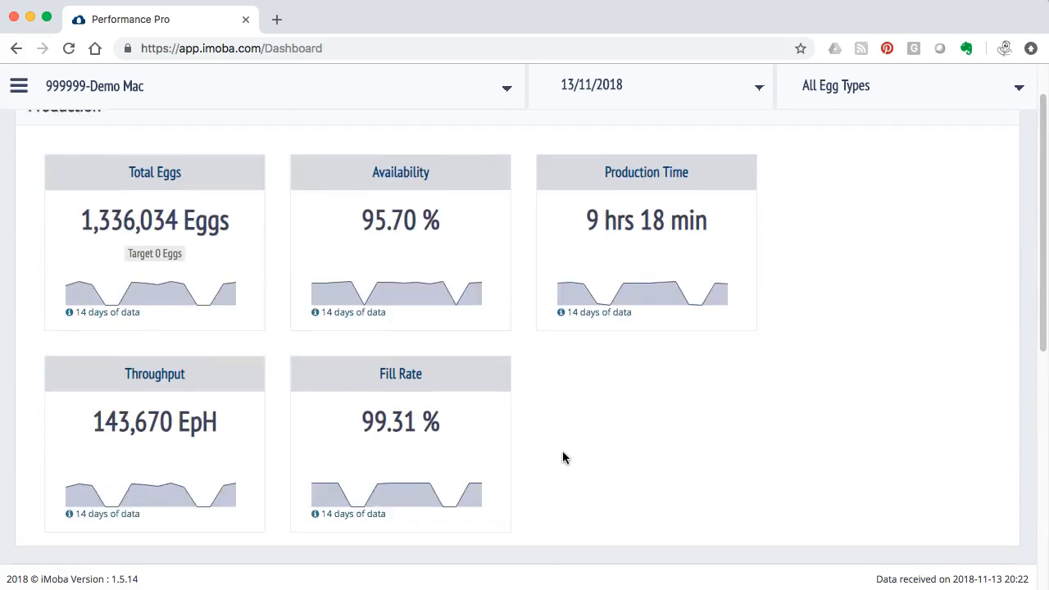
{"action": "mouse_move", "coordinate": [551, 456]}
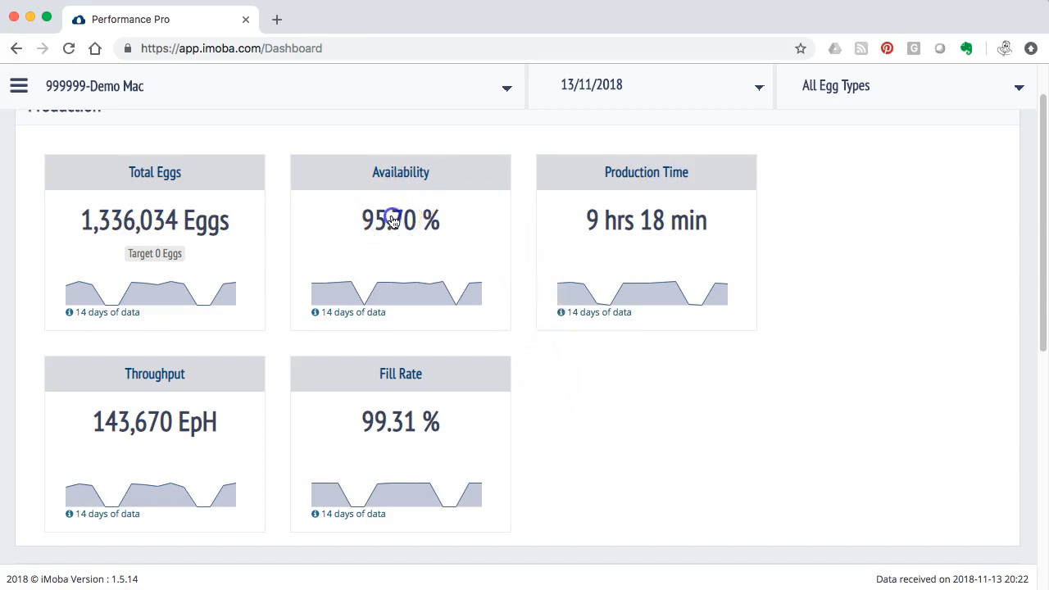
Step: Open the Availability tile's detail view with its monthly bar chart (avg 94.79%)
{"action": "left_click", "coordinate": [400, 220]}
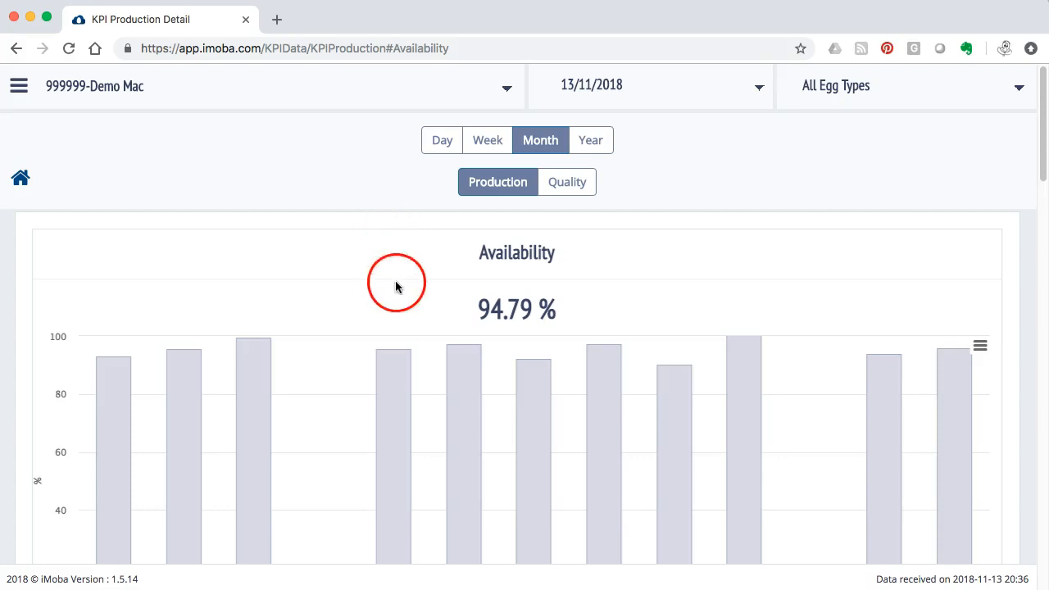
{"action": "mouse_move", "coordinate": [547, 256]}
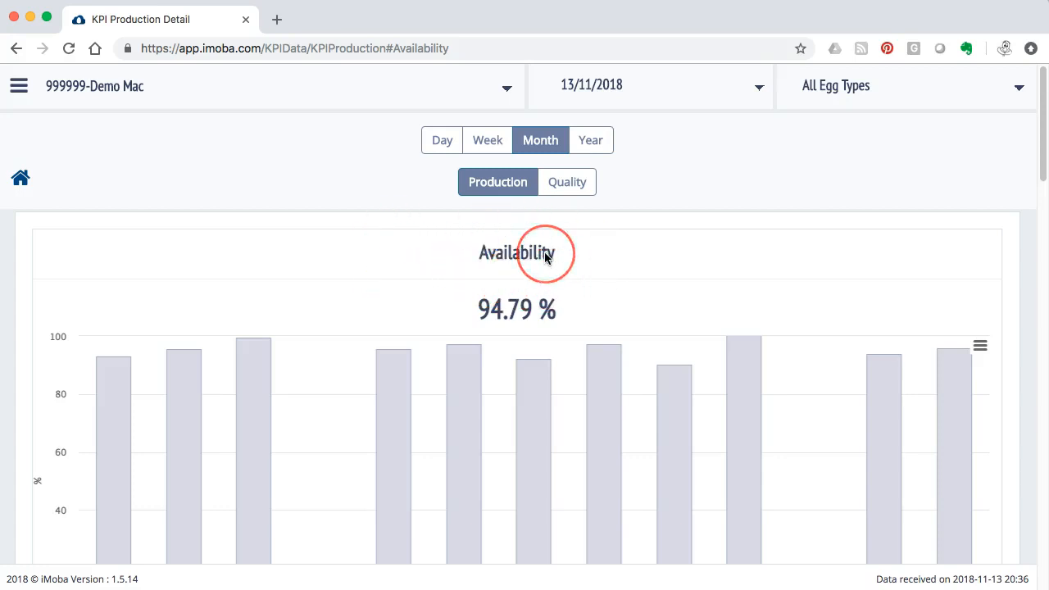
Step: Switch to the Eggs chart and break production for 13/11/2018 down hour by hour
{"action": "scroll", "scroll_direction": "down", "scroll_amount": 3}
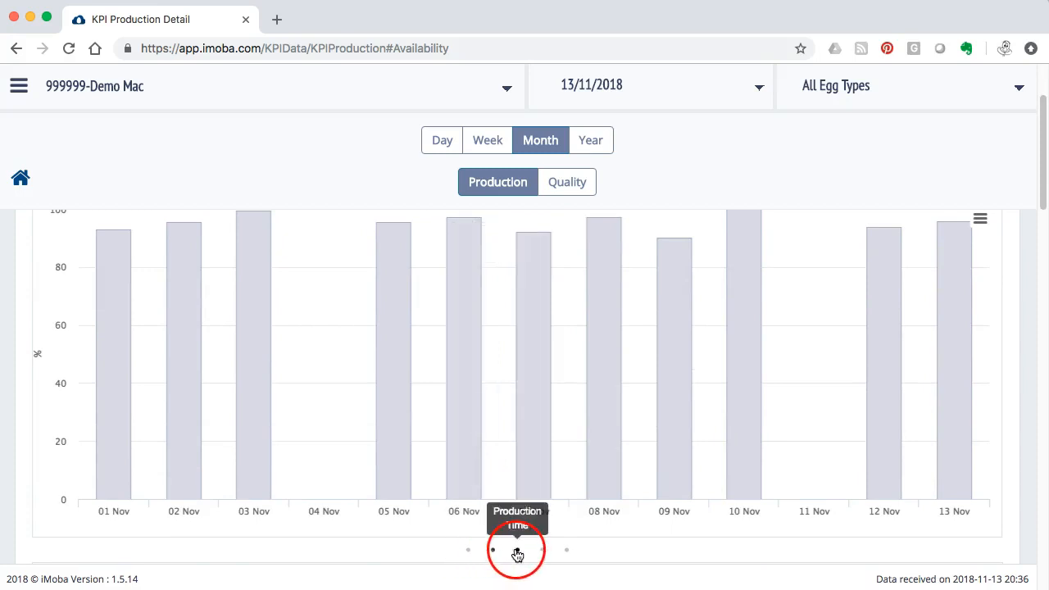
{"action": "mouse_move", "coordinate": [469, 551]}
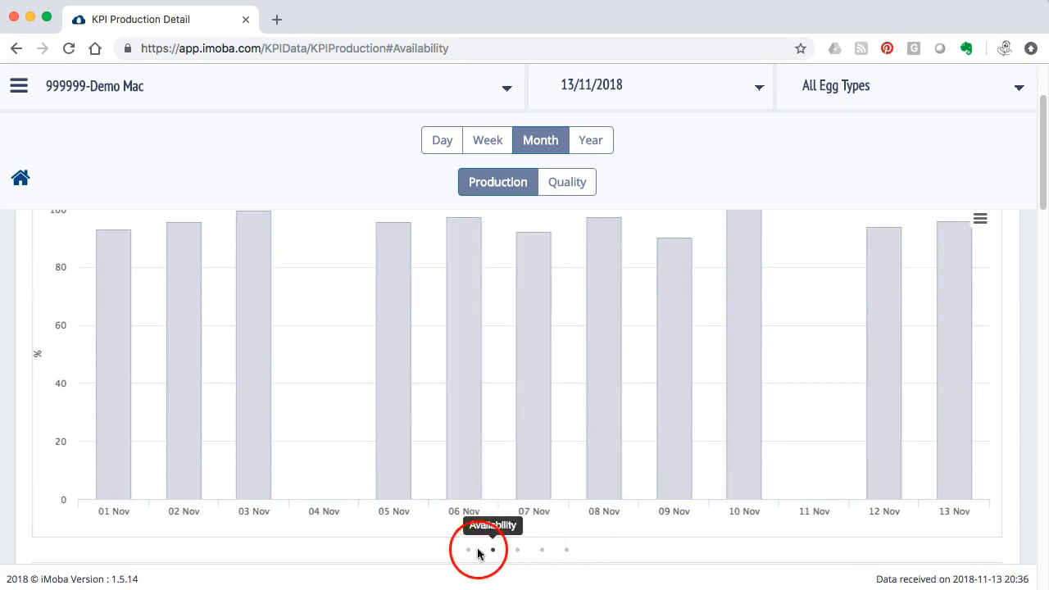
{"action": "left_click", "coordinate": [469, 551]}
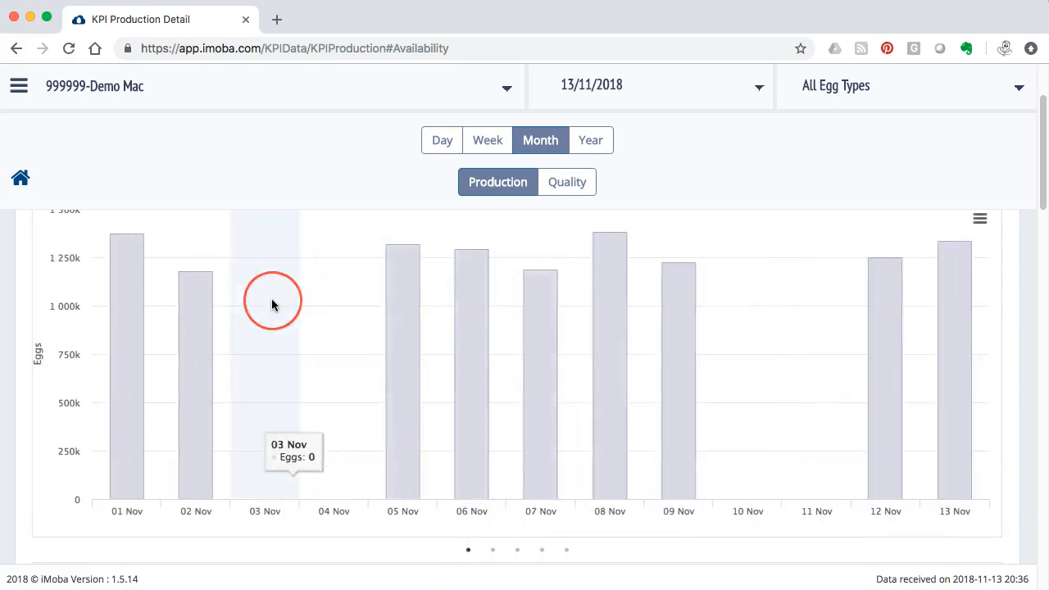
{"action": "mouse_move", "coordinate": [327, 340]}
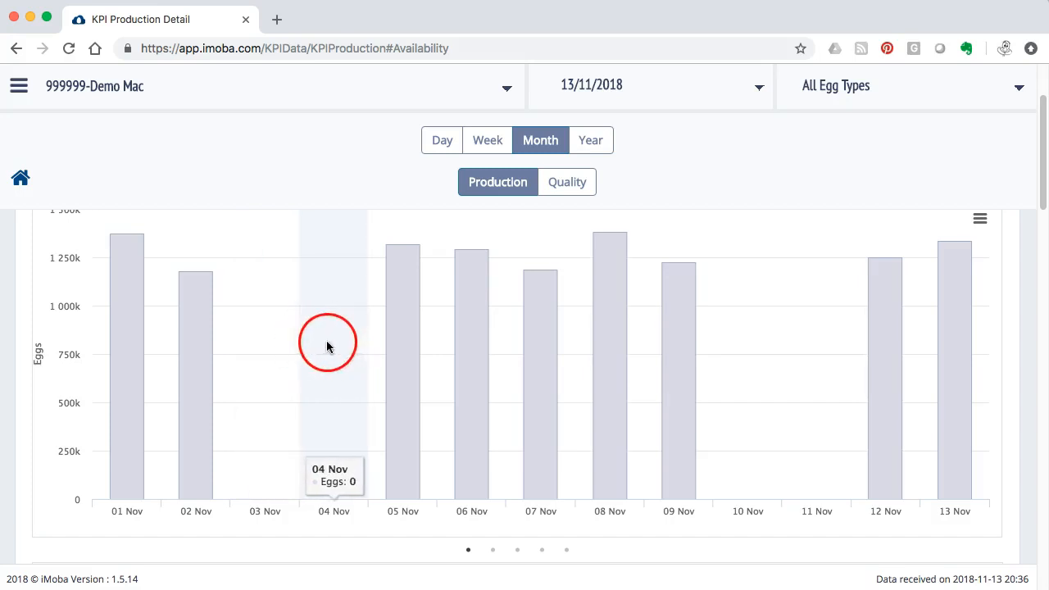
{"action": "mouse_move", "coordinate": [672, 380]}
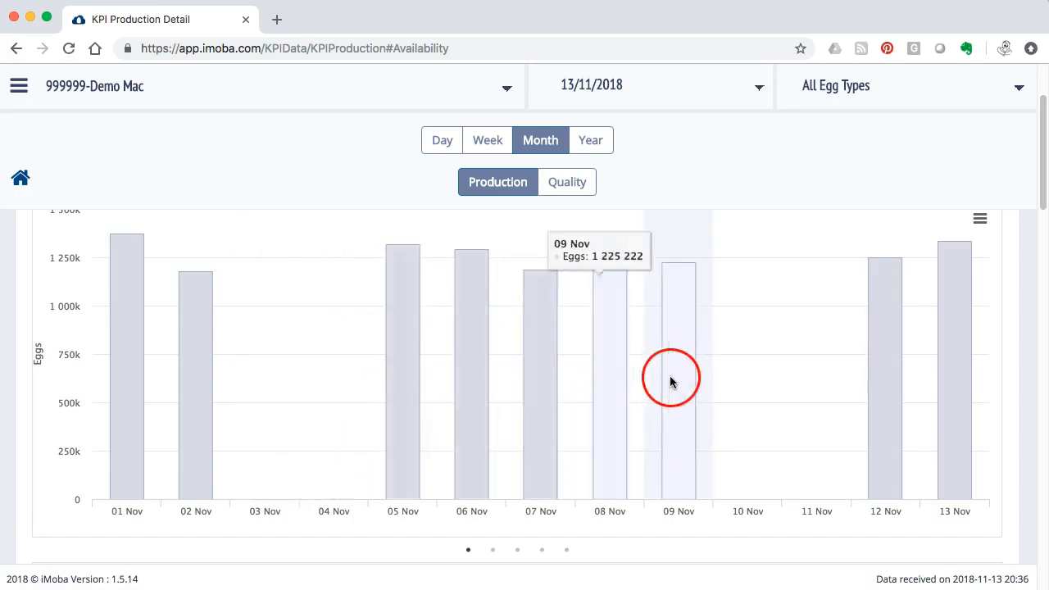
{"action": "mouse_move", "coordinate": [678, 369]}
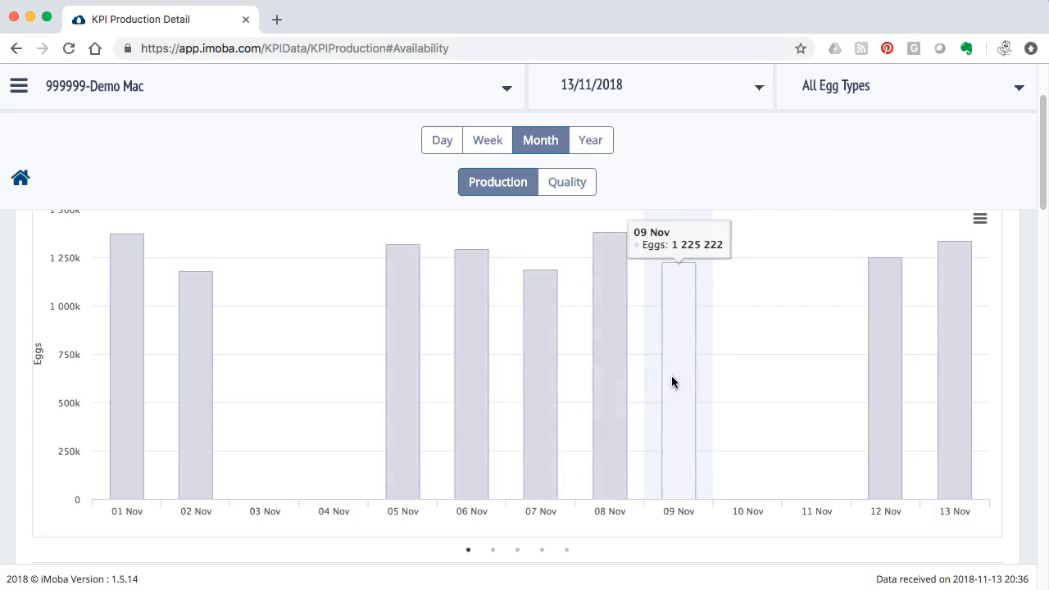
{"action": "left_click", "coordinate": [442, 141]}
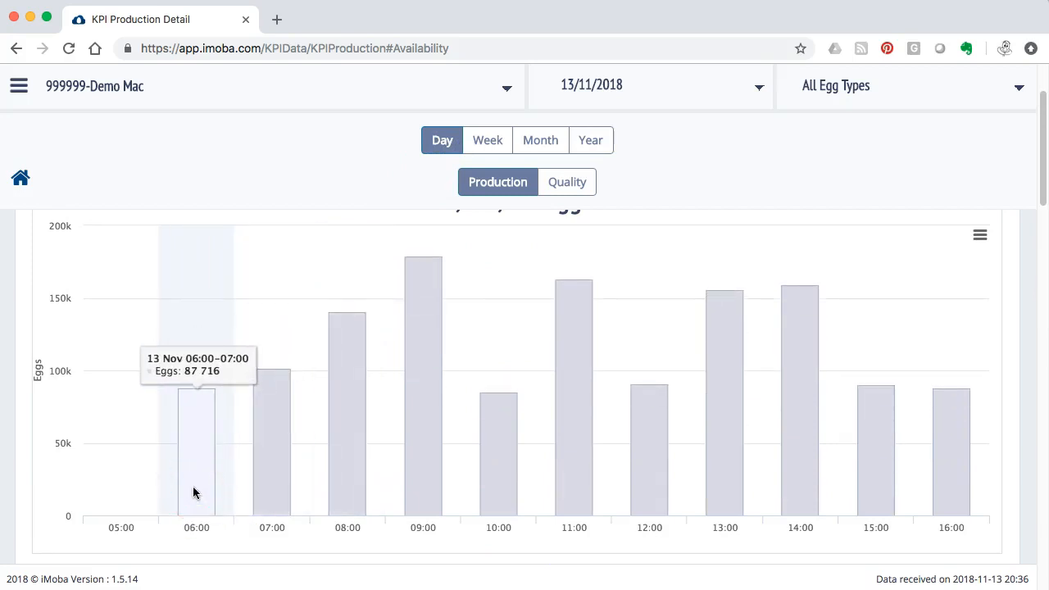
{"action": "mouse_move", "coordinate": [347, 472]}
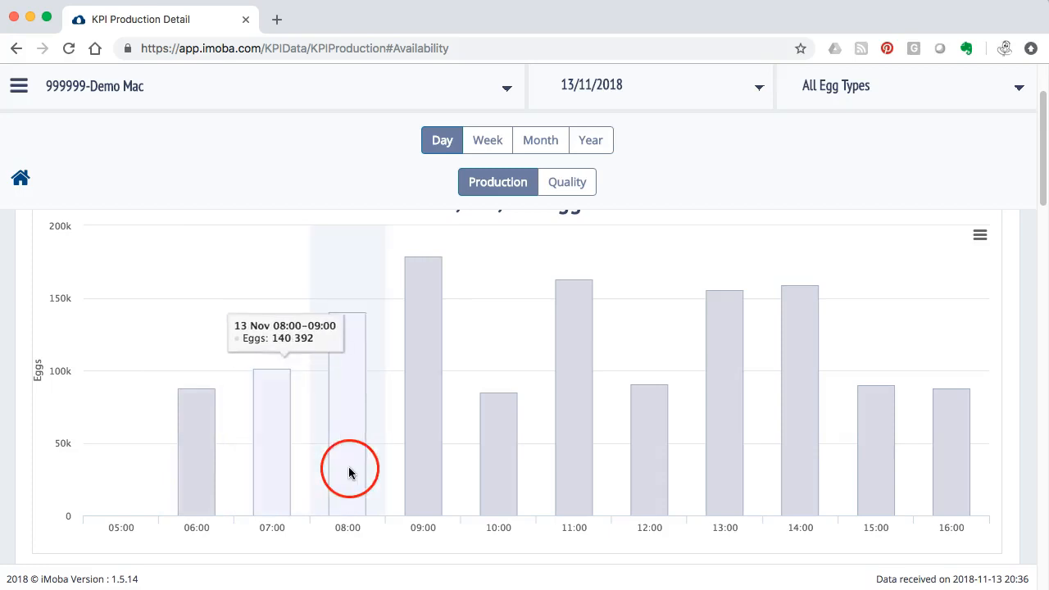
{"action": "mouse_move", "coordinate": [370, 462]}
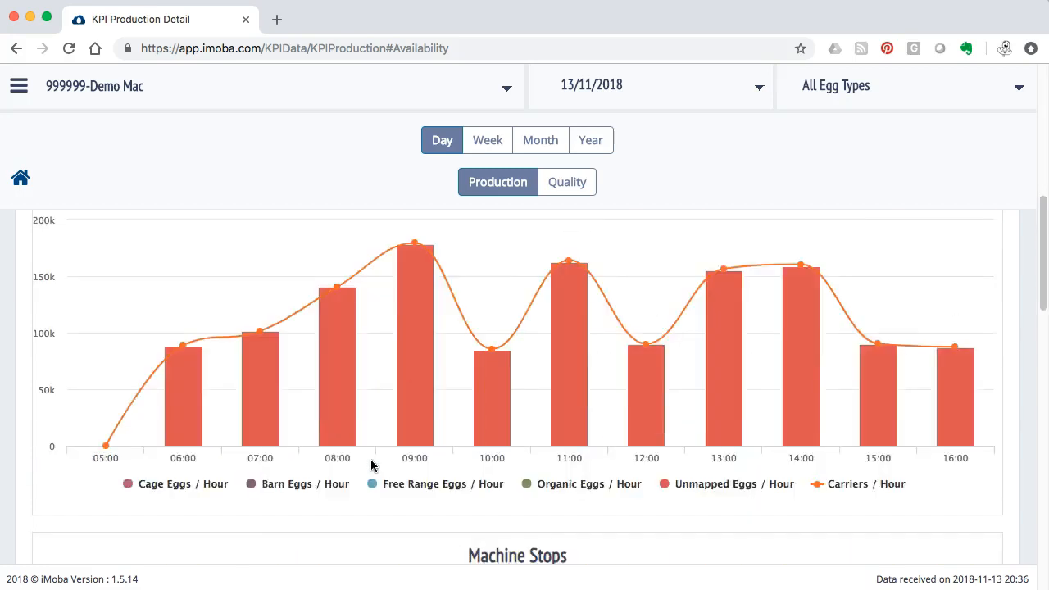
{"action": "scroll", "scroll_direction": "down", "scroll_amount": 3}
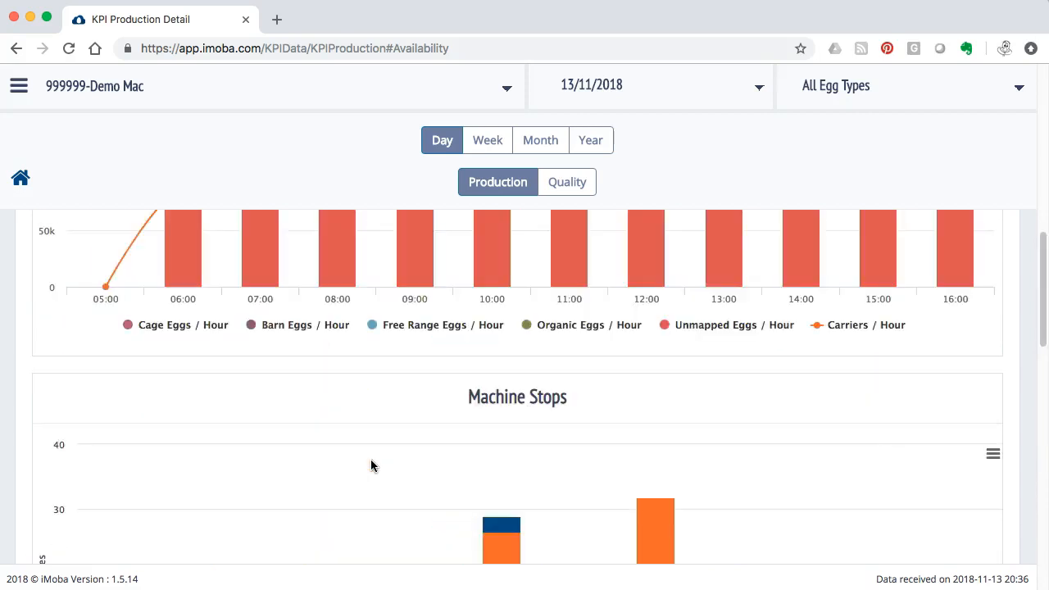
{"action": "scroll", "scroll_direction": "up", "scroll_amount": 3}
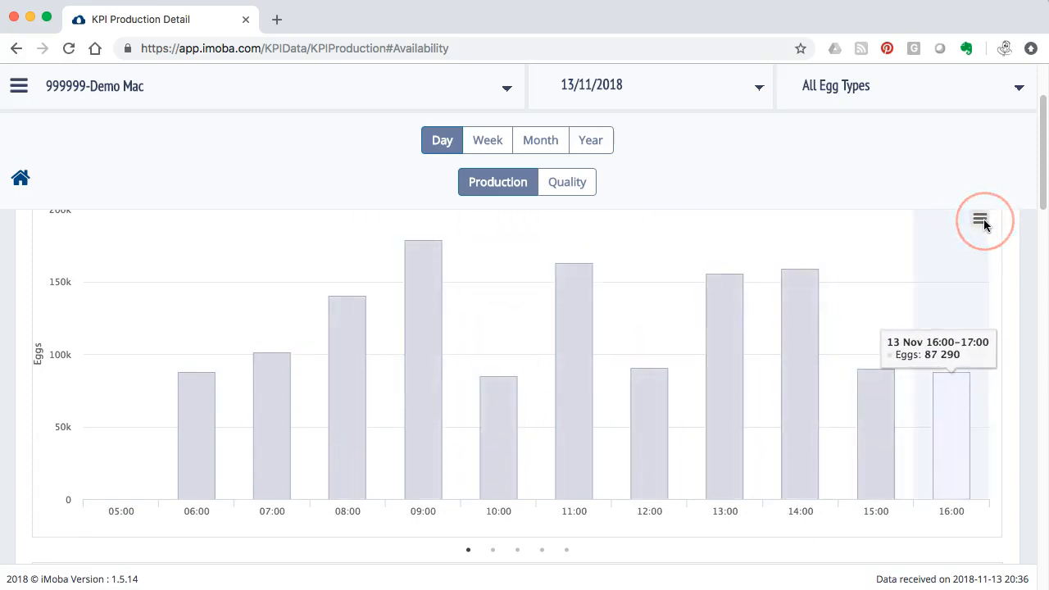
{"action": "mouse_move", "coordinate": [980, 219]}
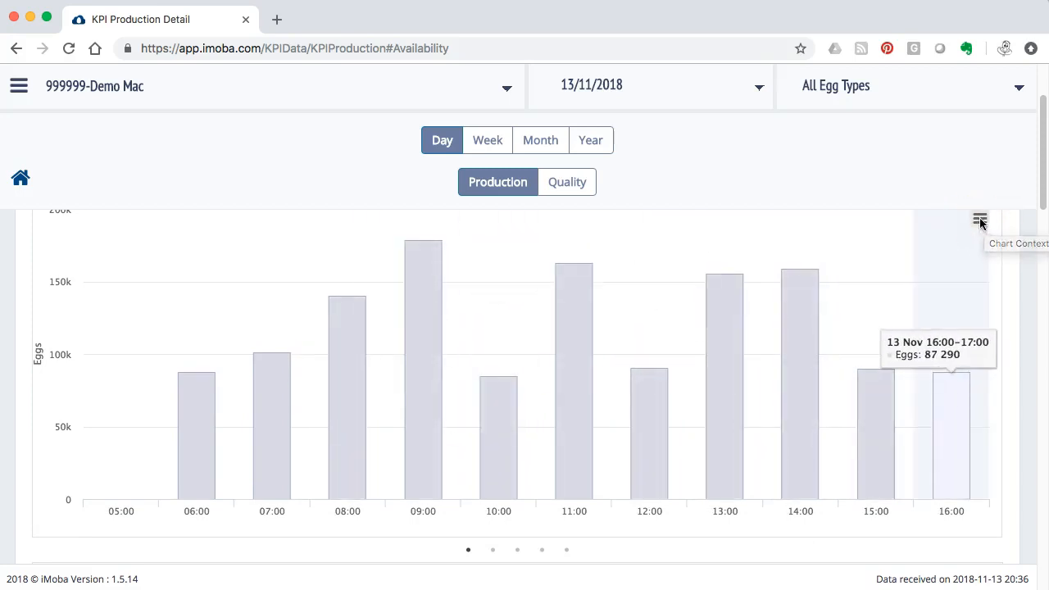
Step: Download the hourly Total Eggs chart data as Total Eggs (2).xls via the chart menu
{"action": "left_click", "coordinate": [980, 220]}
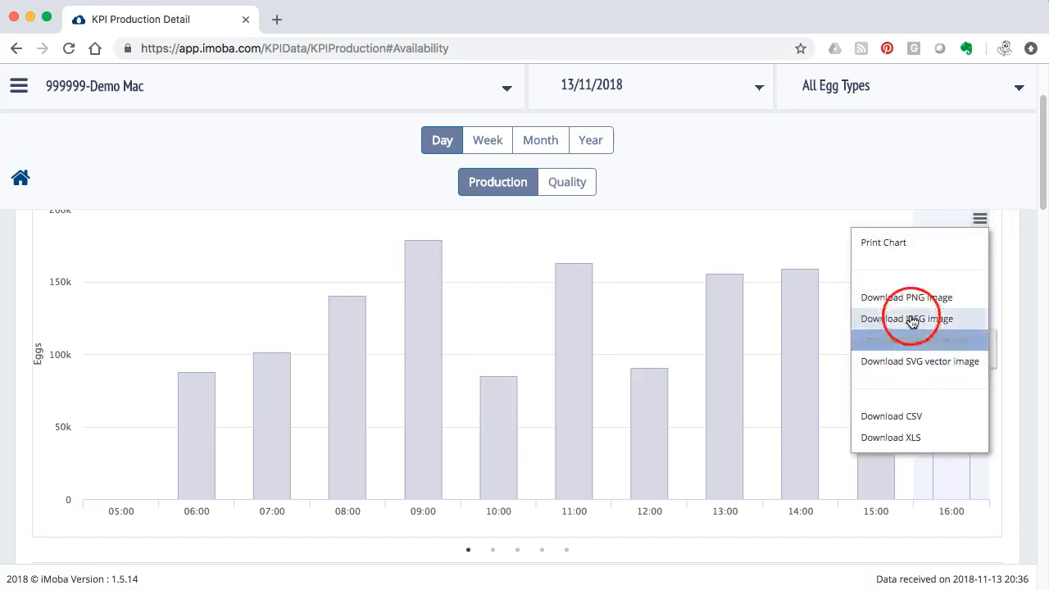
{"action": "mouse_move", "coordinate": [924, 344]}
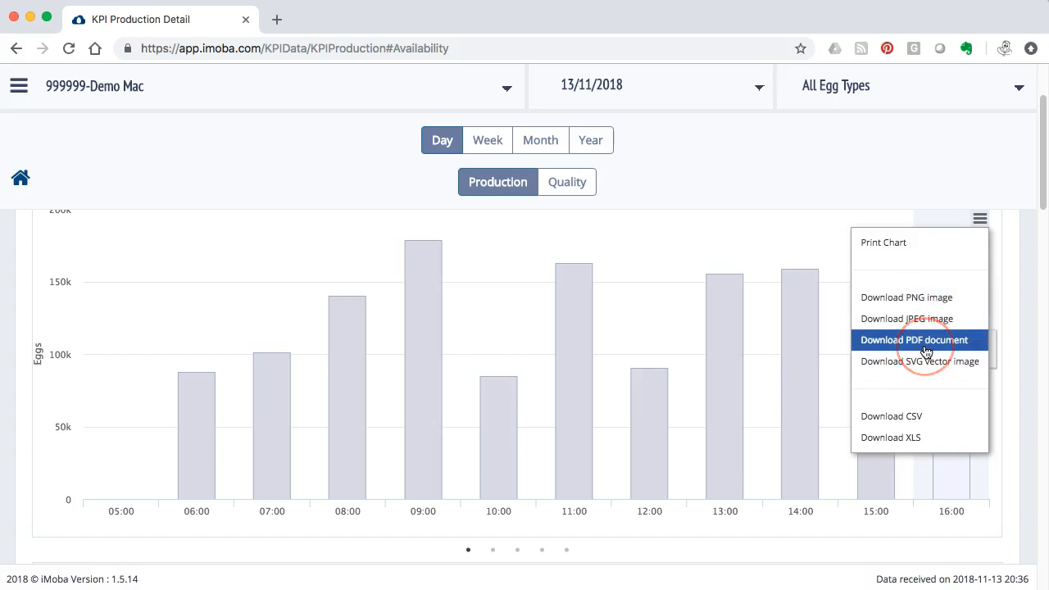
{"action": "mouse_move", "coordinate": [924, 354]}
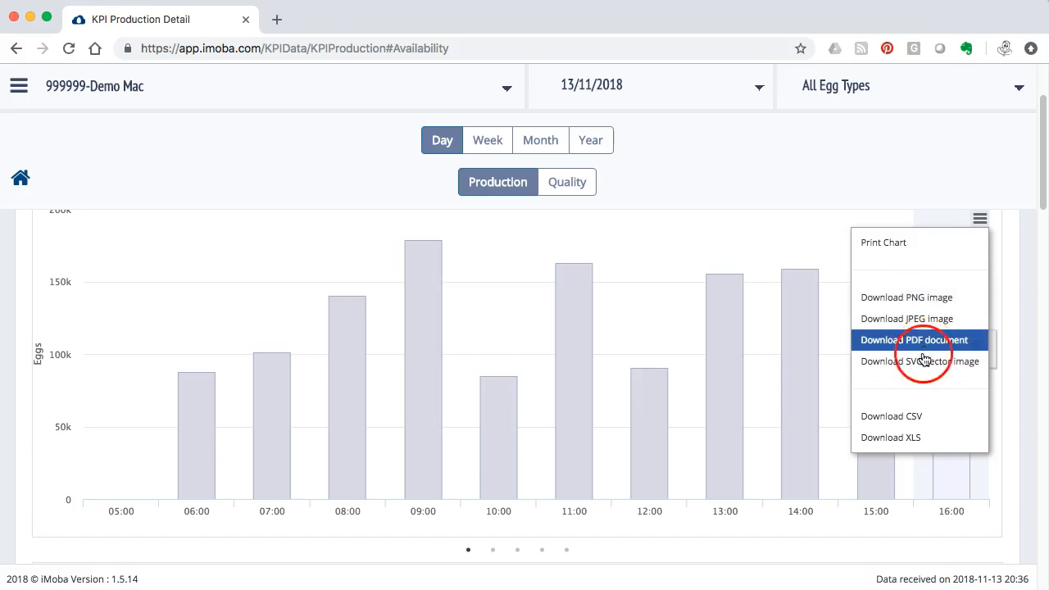
{"action": "mouse_move", "coordinate": [890, 436]}
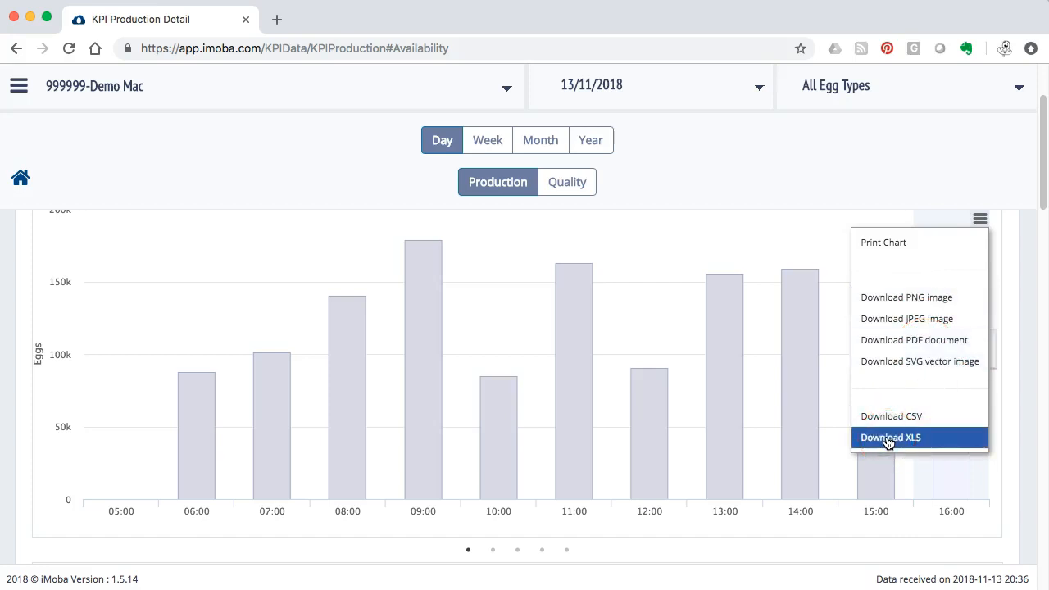
{"action": "left_click", "coordinate": [890, 436]}
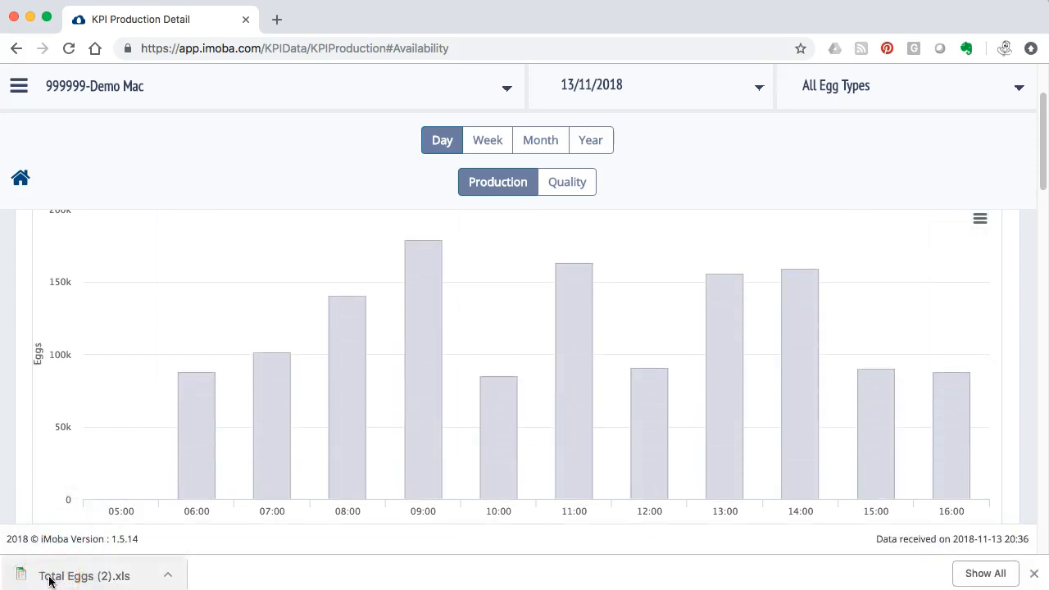
{"action": "left_click", "coordinate": [82, 575]}
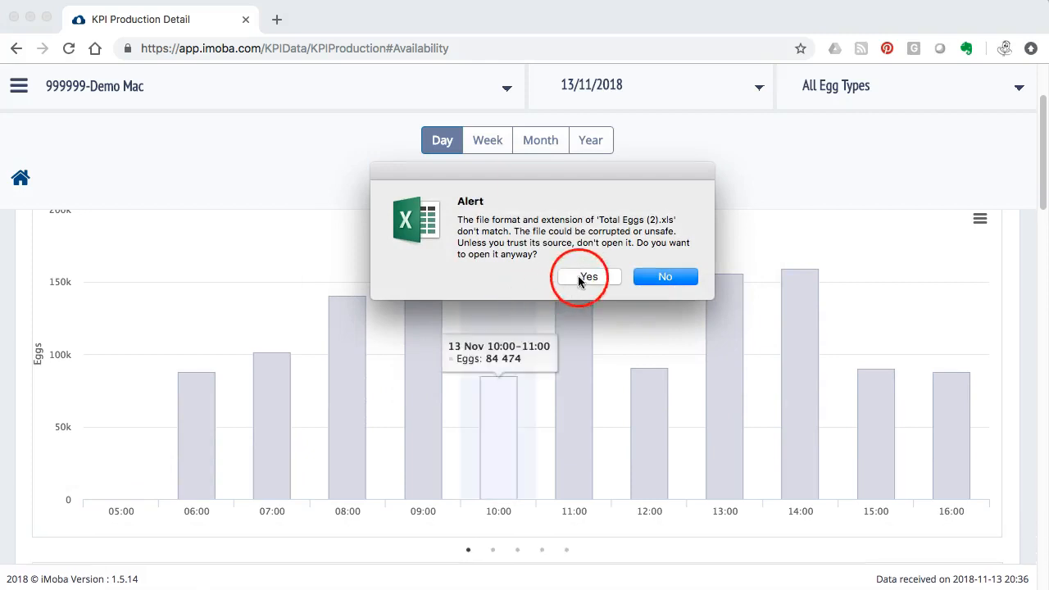
{"action": "left_click", "coordinate": [587, 276]}
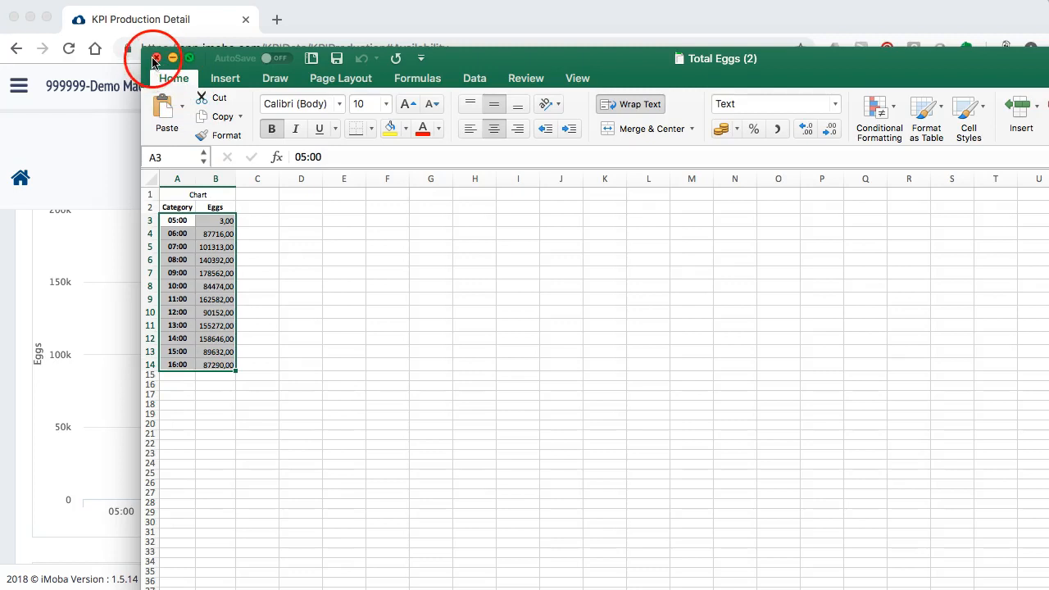
{"action": "left_click", "coordinate": [156, 59]}
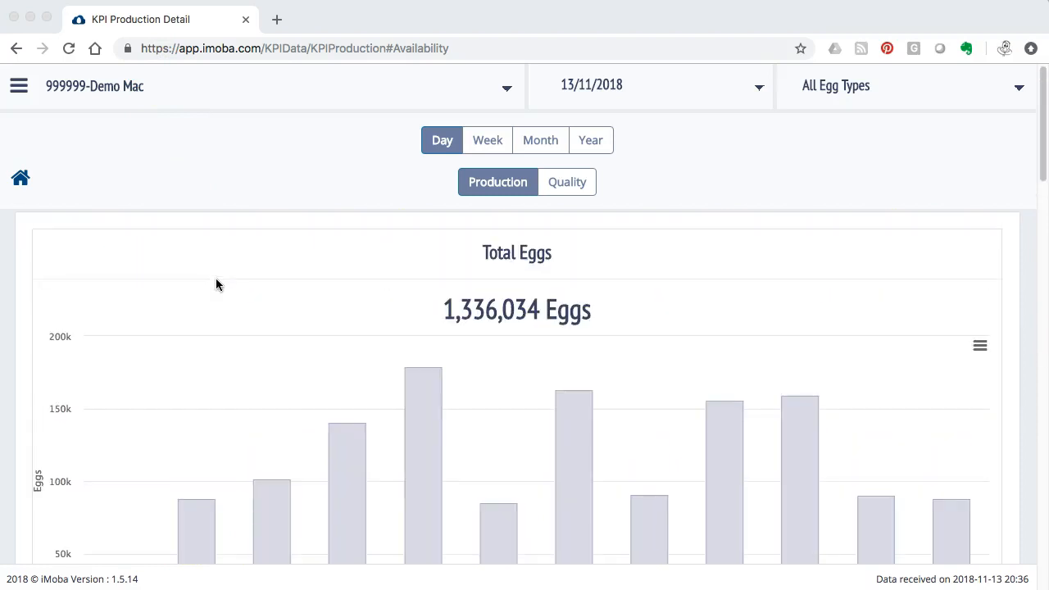
{"action": "mouse_move", "coordinate": [20, 85]}
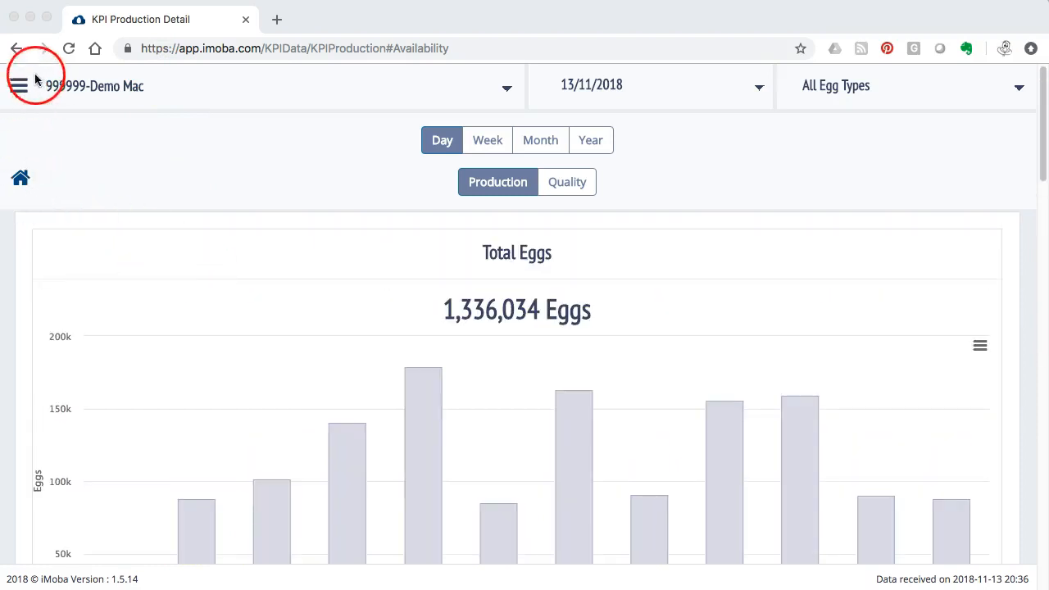
Step: Open the Glossary page from the General section of the navigation sidebar
{"action": "left_click", "coordinate": [19, 85]}
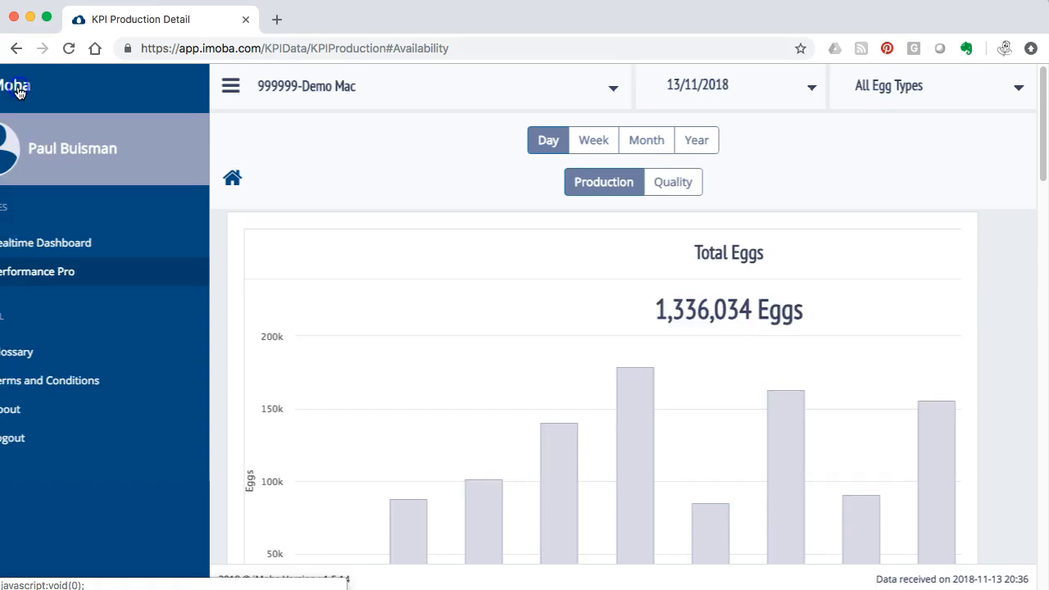
{"action": "left_click", "coordinate": [229, 85]}
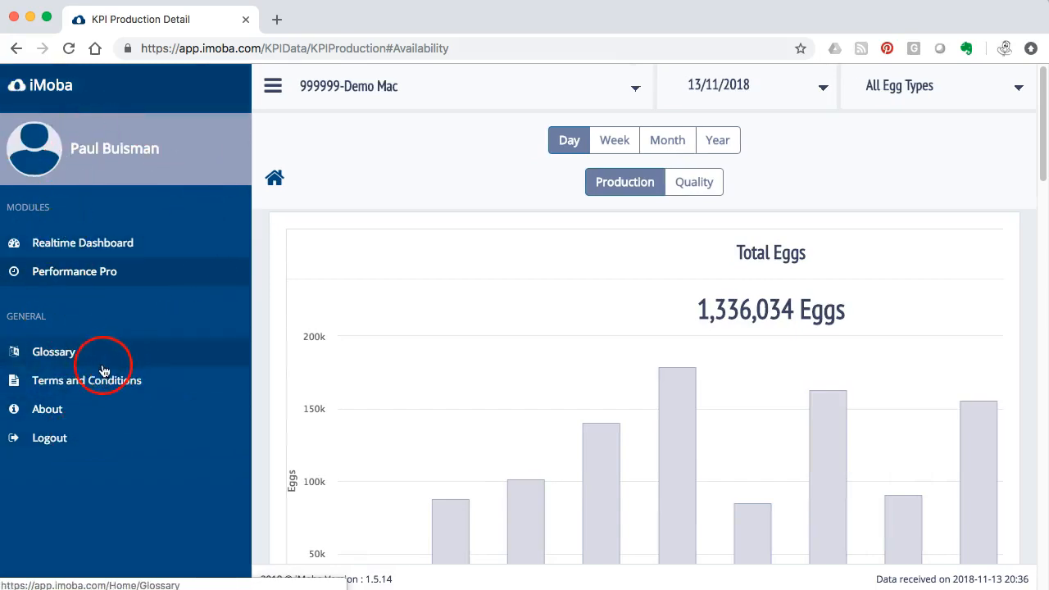
{"action": "left_click", "coordinate": [52, 351]}
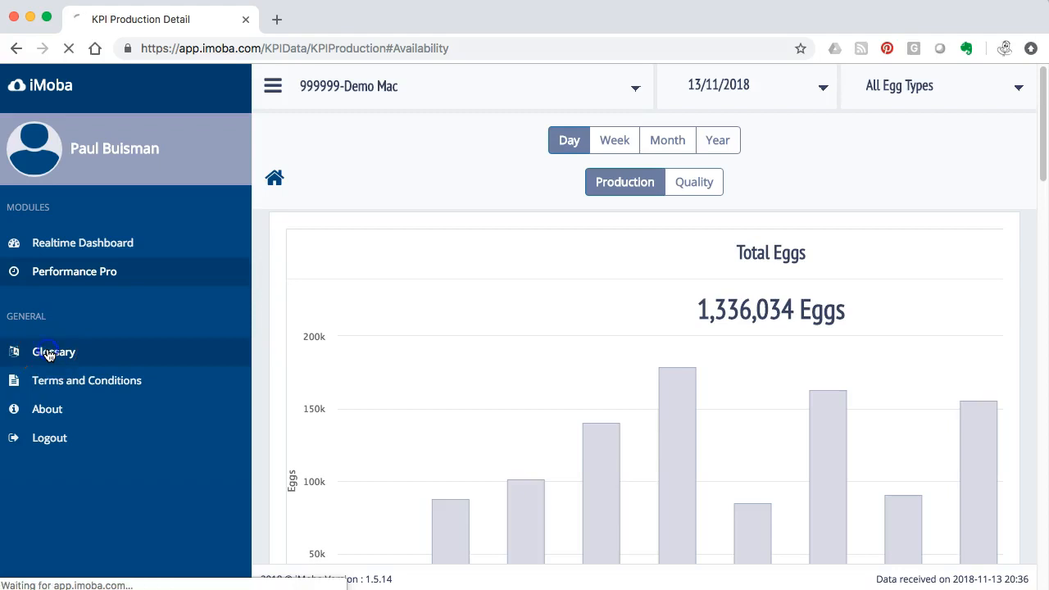
{"action": "left_click", "coordinate": [52, 351]}
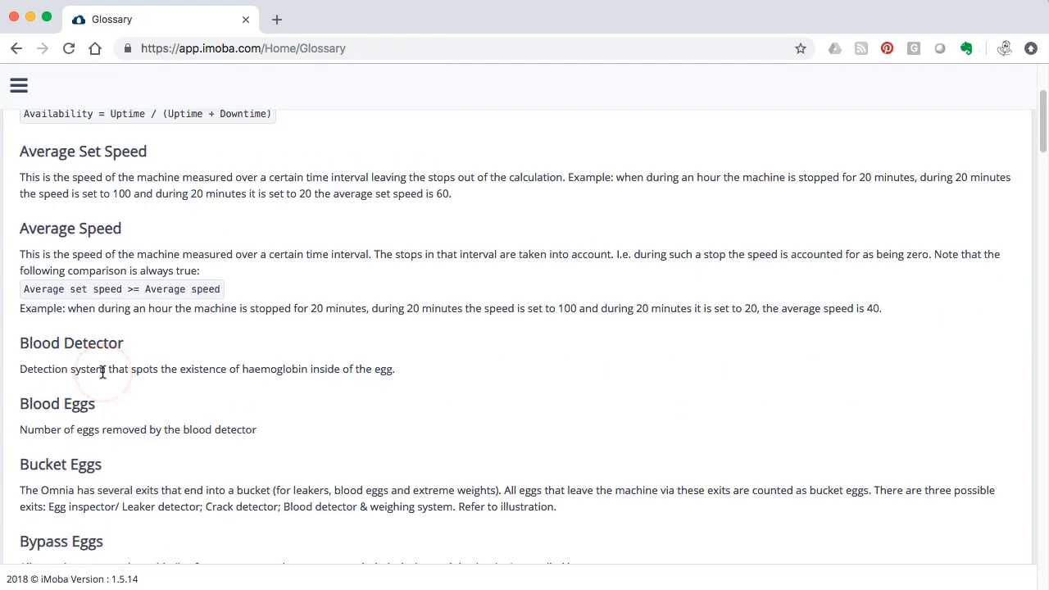
{"action": "scroll", "scroll_direction": "down", "scroll_amount": 3}
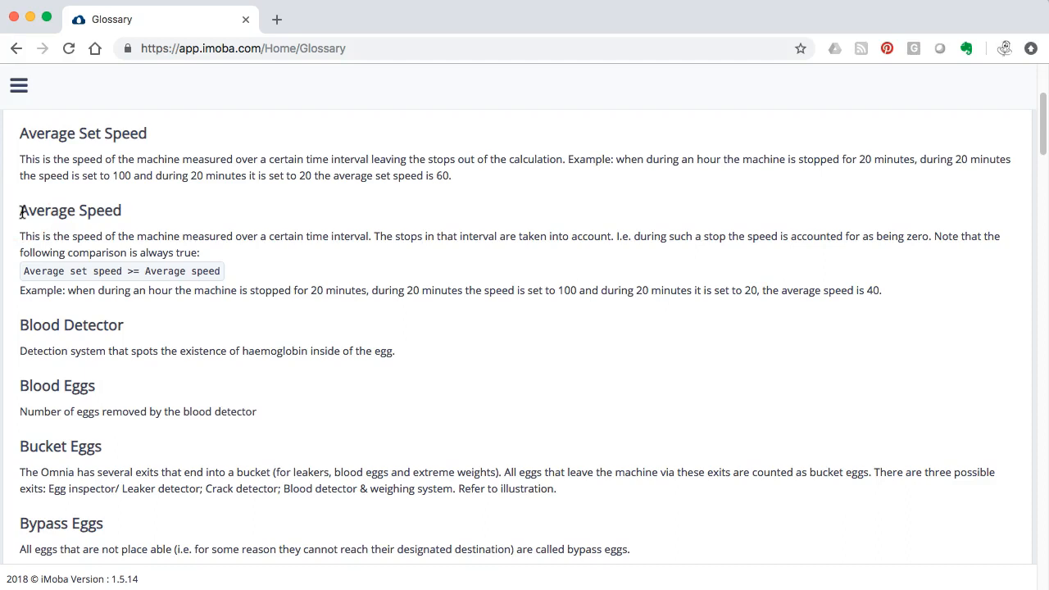
Step: Go back to the Performance Pro dashboard via Modules in the sidebar
{"action": "left_click", "coordinate": [20, 85]}
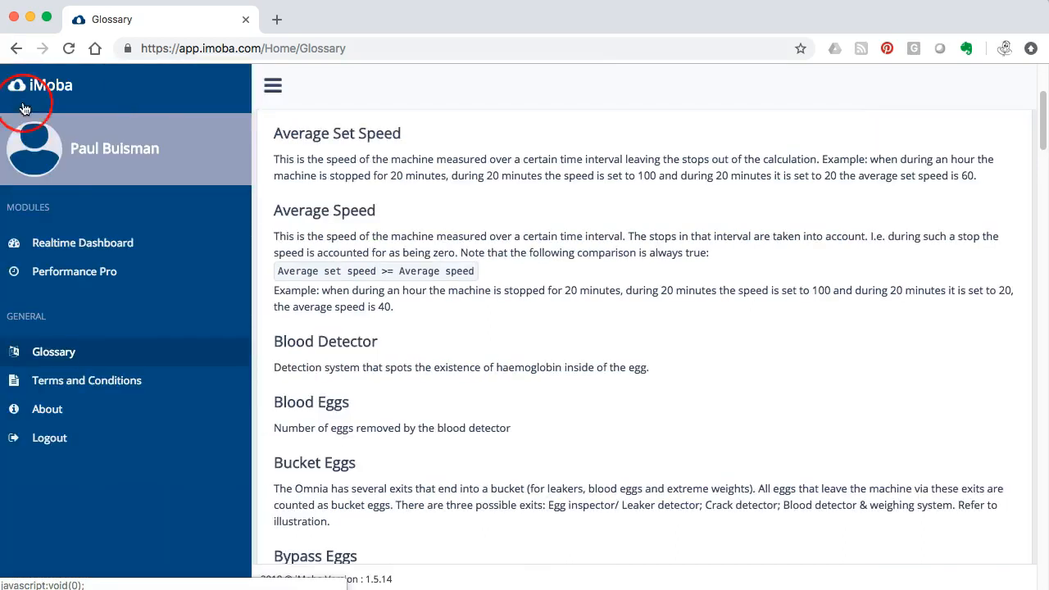
{"action": "mouse_move", "coordinate": [82, 242]}
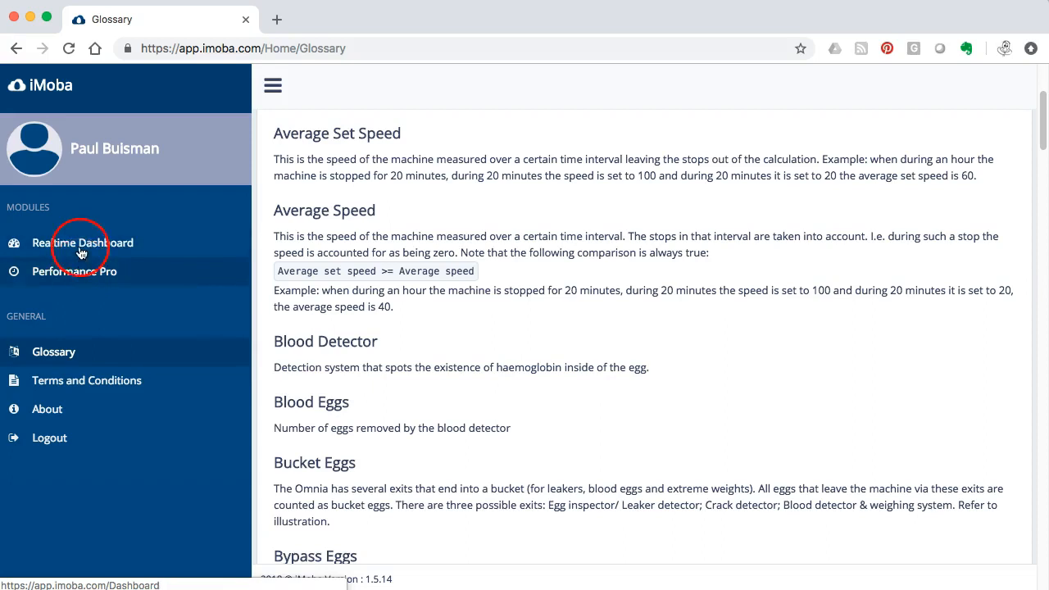
{"action": "mouse_move", "coordinate": [72, 282]}
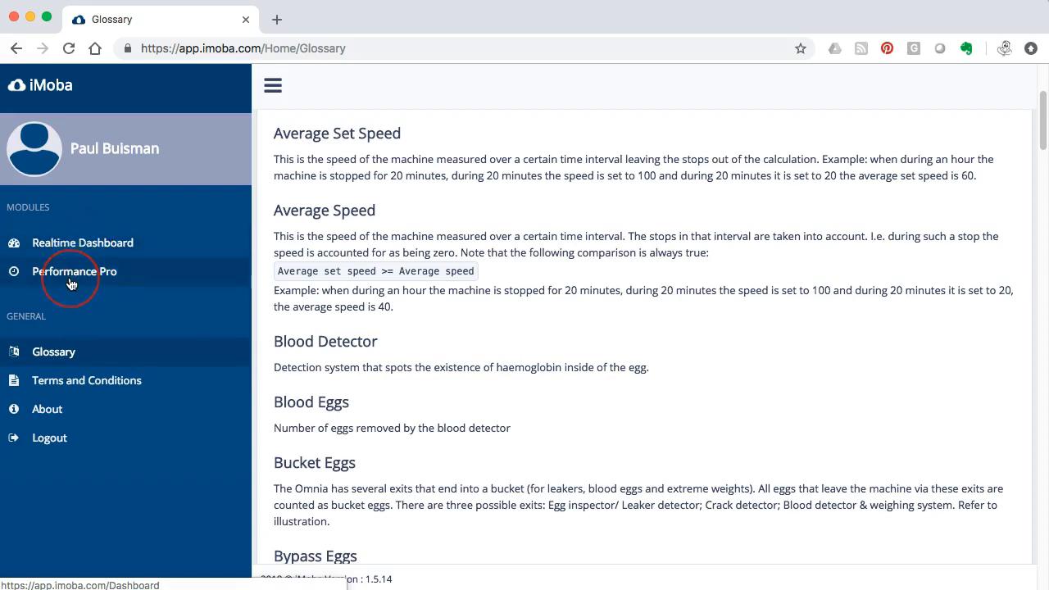
{"action": "left_click", "coordinate": [75, 272]}
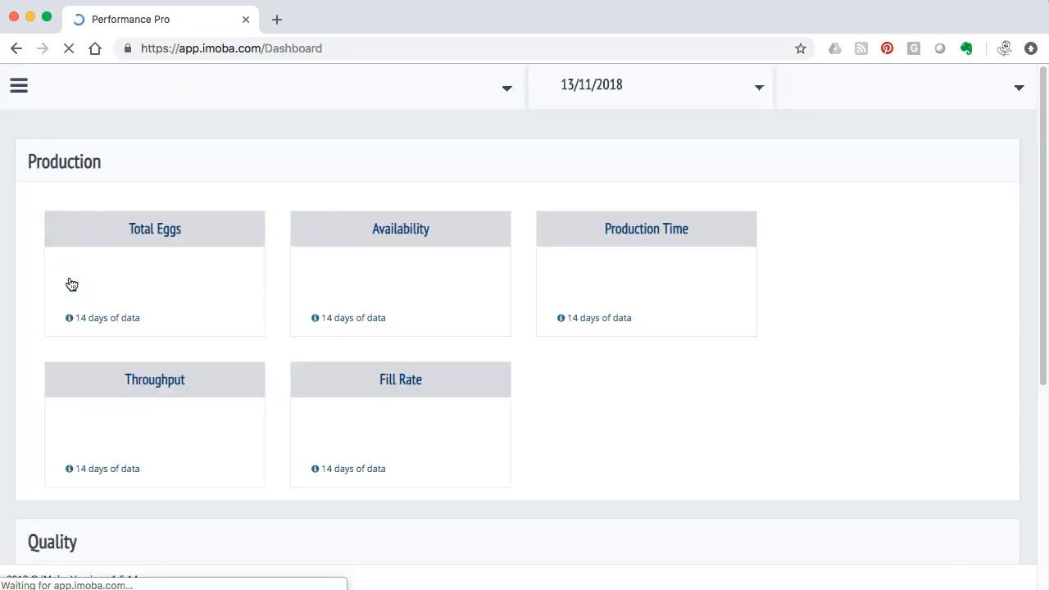